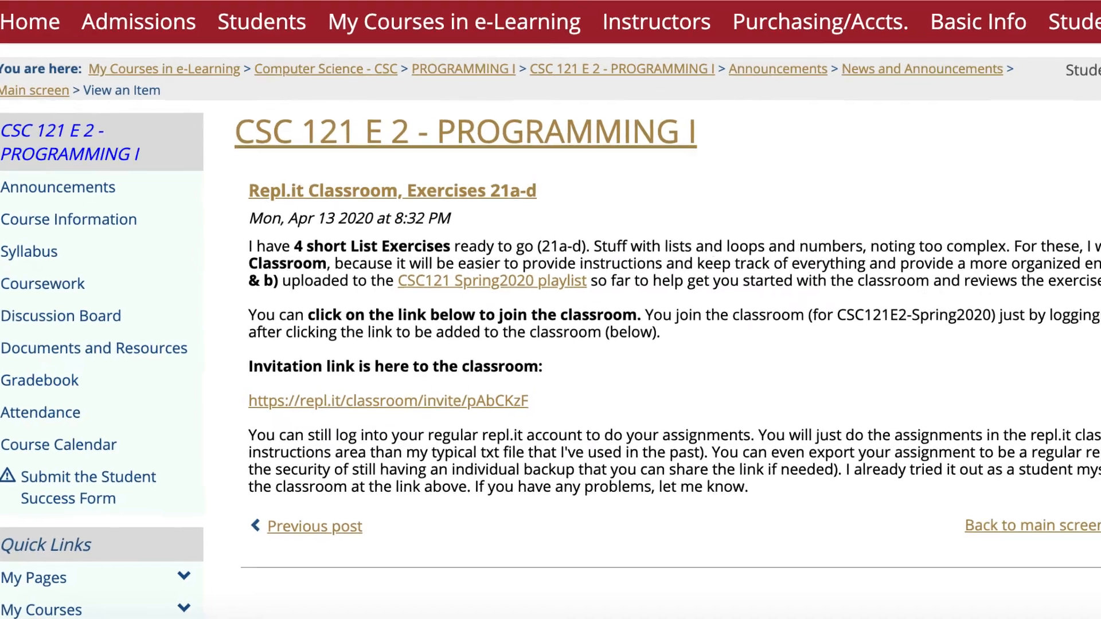
Show enrolled classrooms, open CSC121E2-Spring2020 and scroll to its Assignments table
{"action": "scroll", "scroll_direction": "down", "scroll_amount": 3}
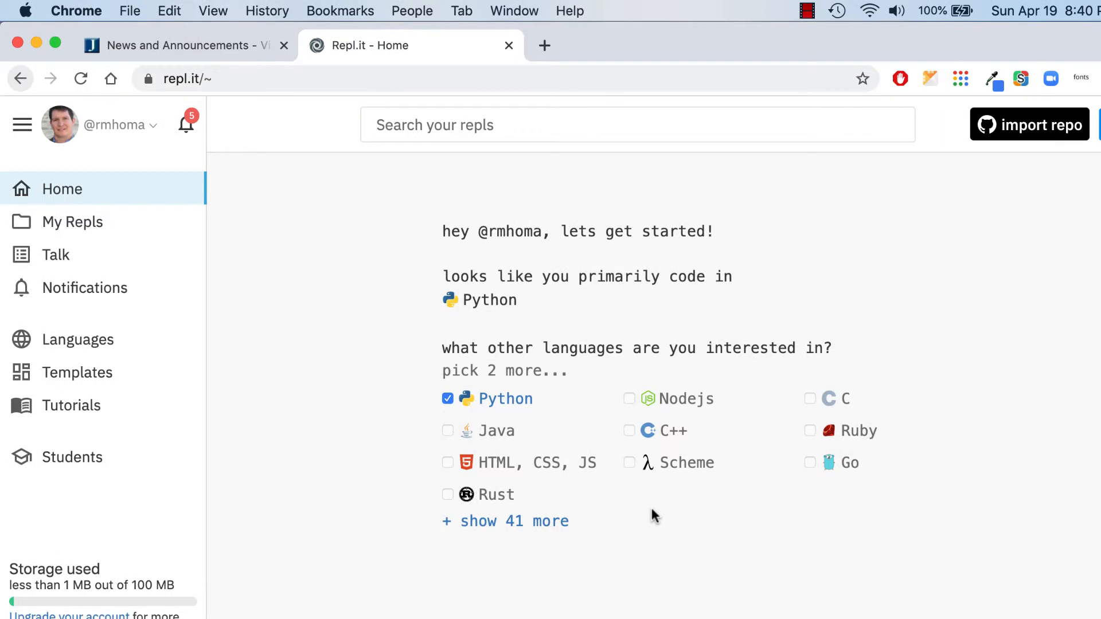
{"action": "mouse_move", "coordinate": [364, 326]}
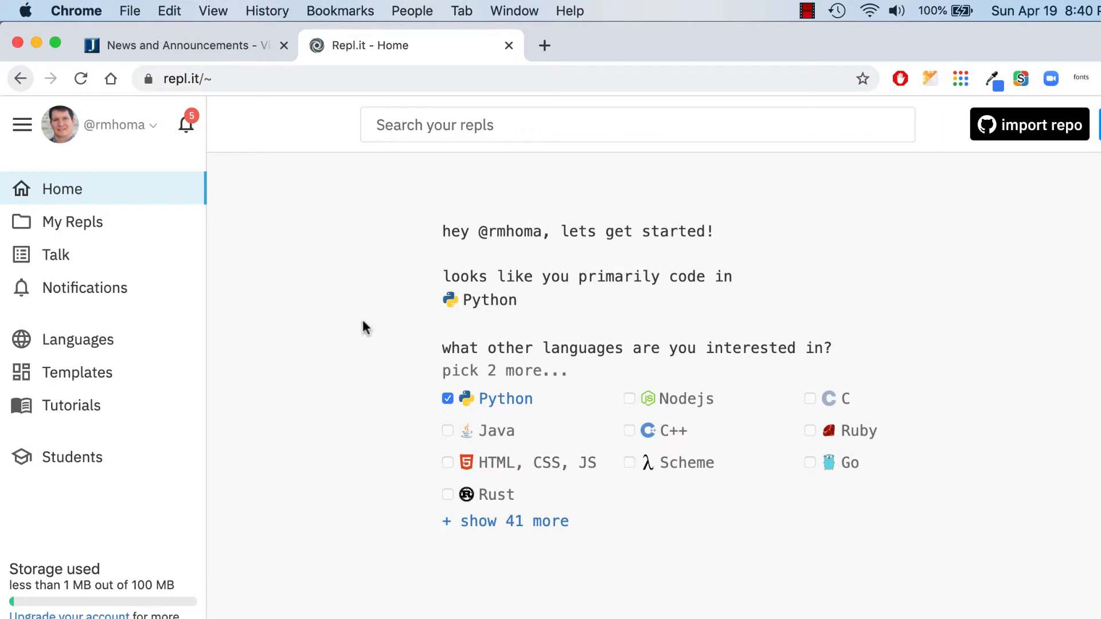
{"action": "mouse_move", "coordinate": [361, 337]}
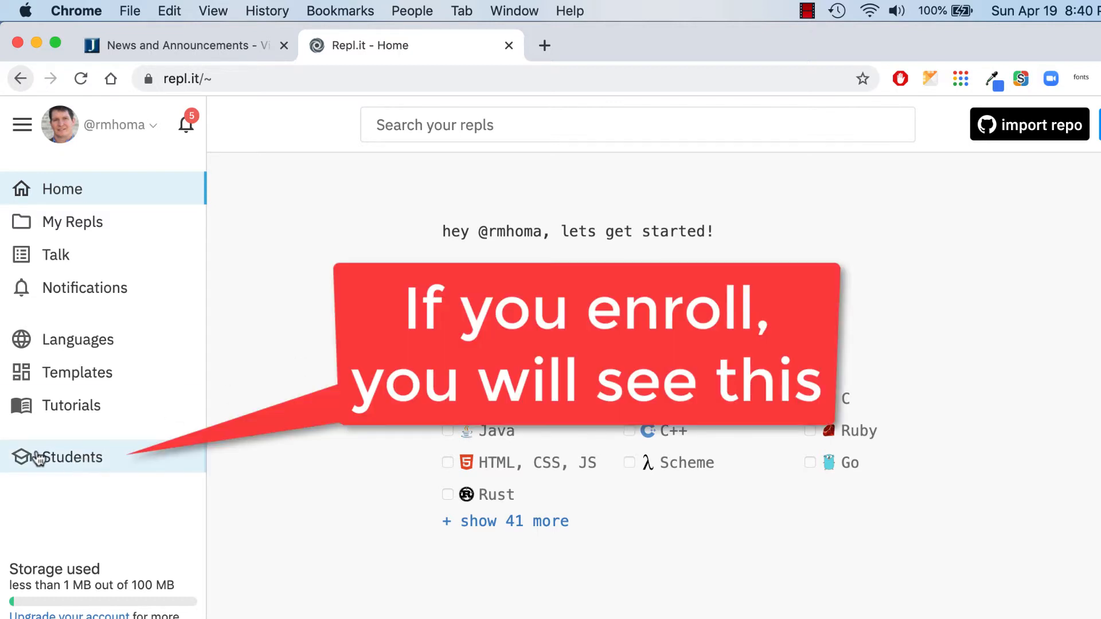
{"action": "left_click", "coordinate": [68, 458]}
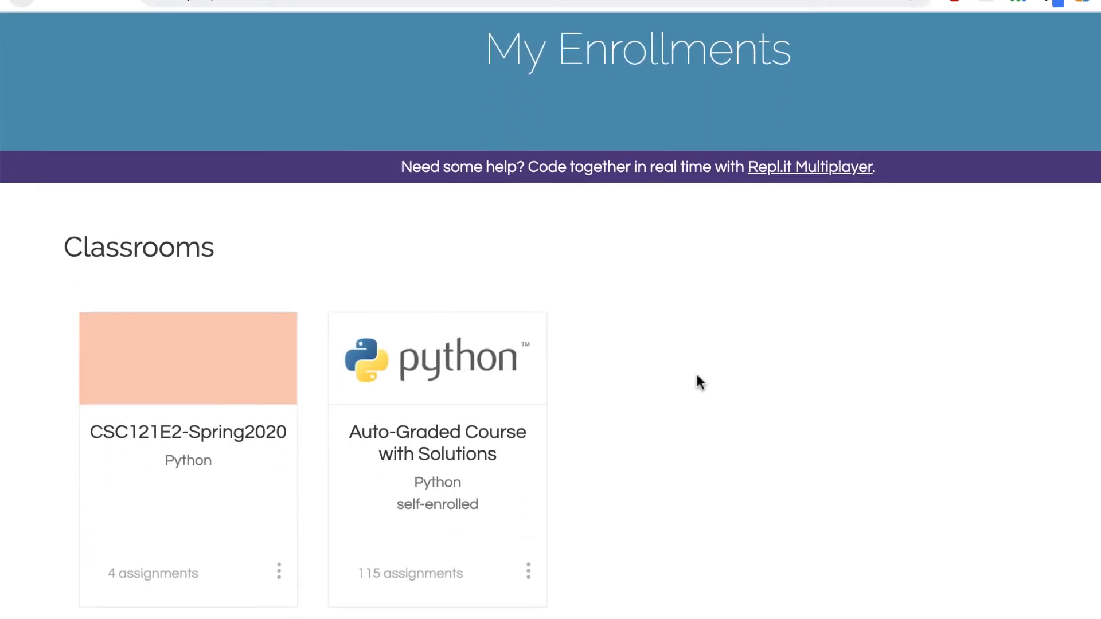
{"action": "left_click", "coordinate": [187, 358]}
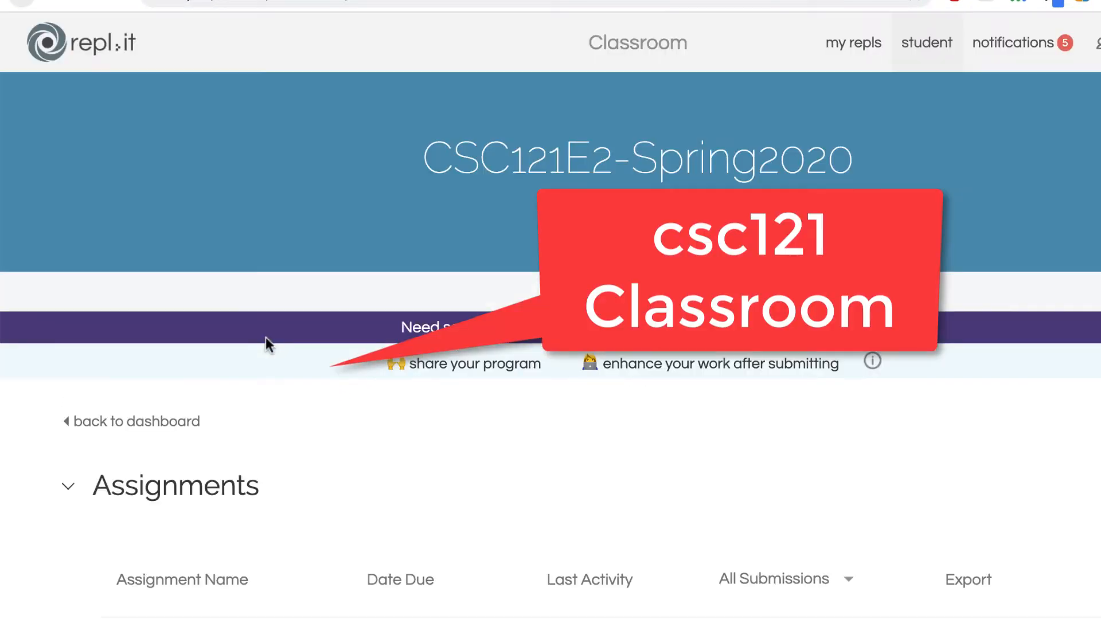
{"action": "scroll", "scroll_direction": "down", "scroll_amount": 3}
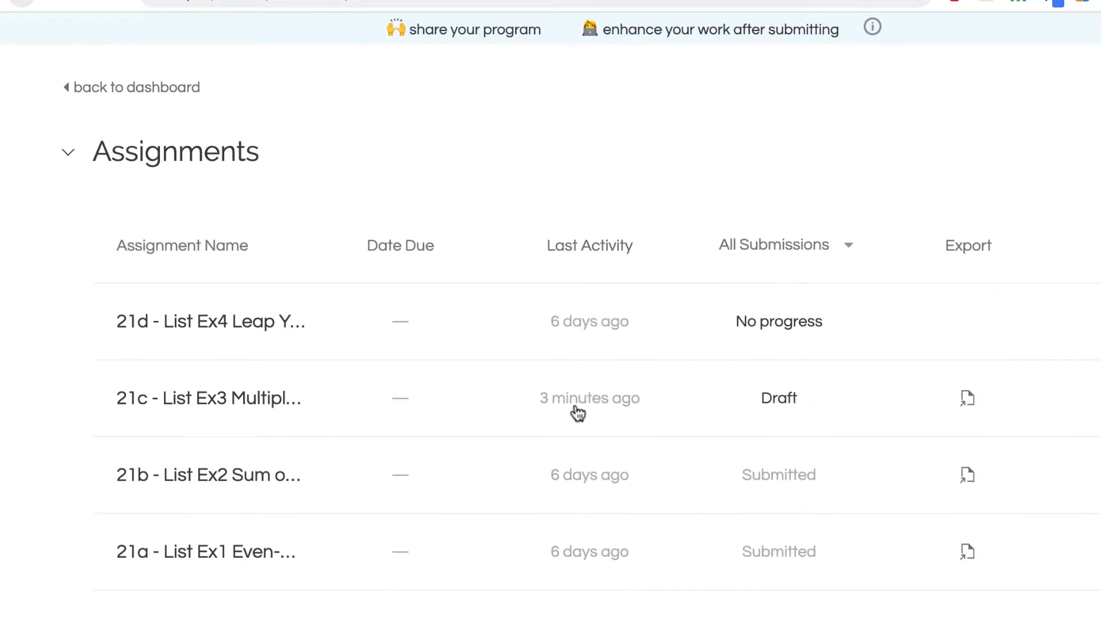
{"action": "mouse_move", "coordinate": [182, 512]}
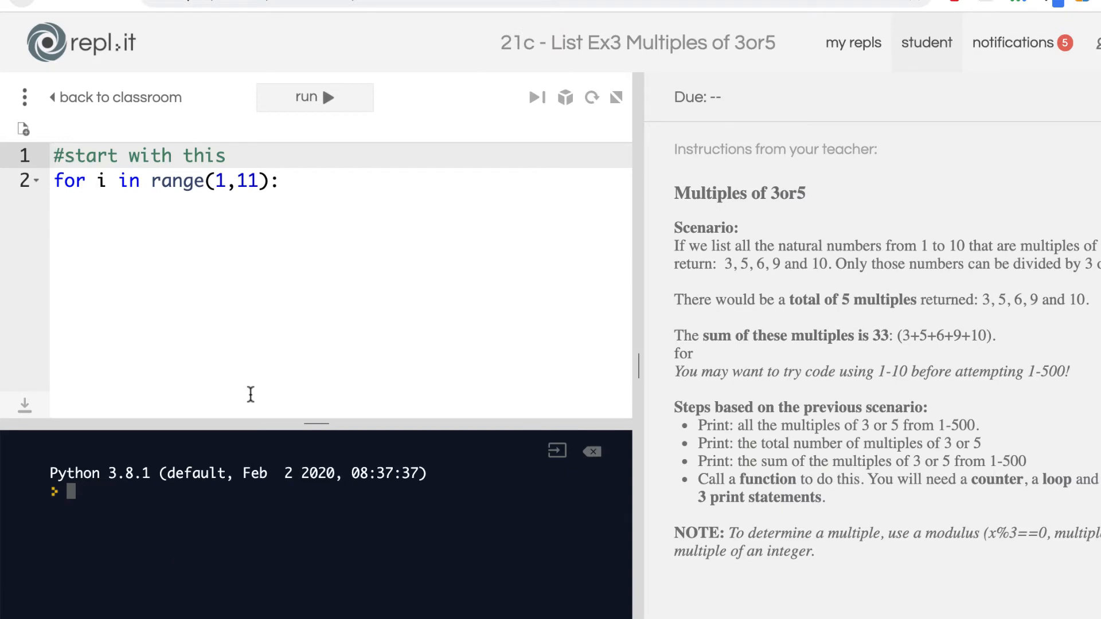
{"action": "mouse_move", "coordinate": [922, 479]}
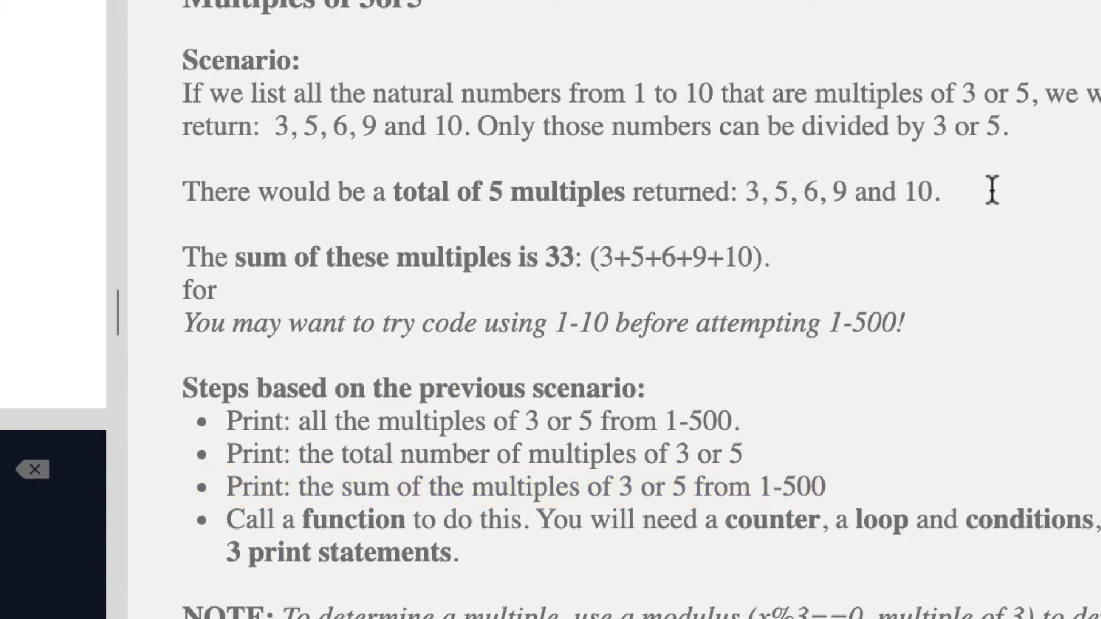
{"action": "mouse_move", "coordinate": [916, 217]}
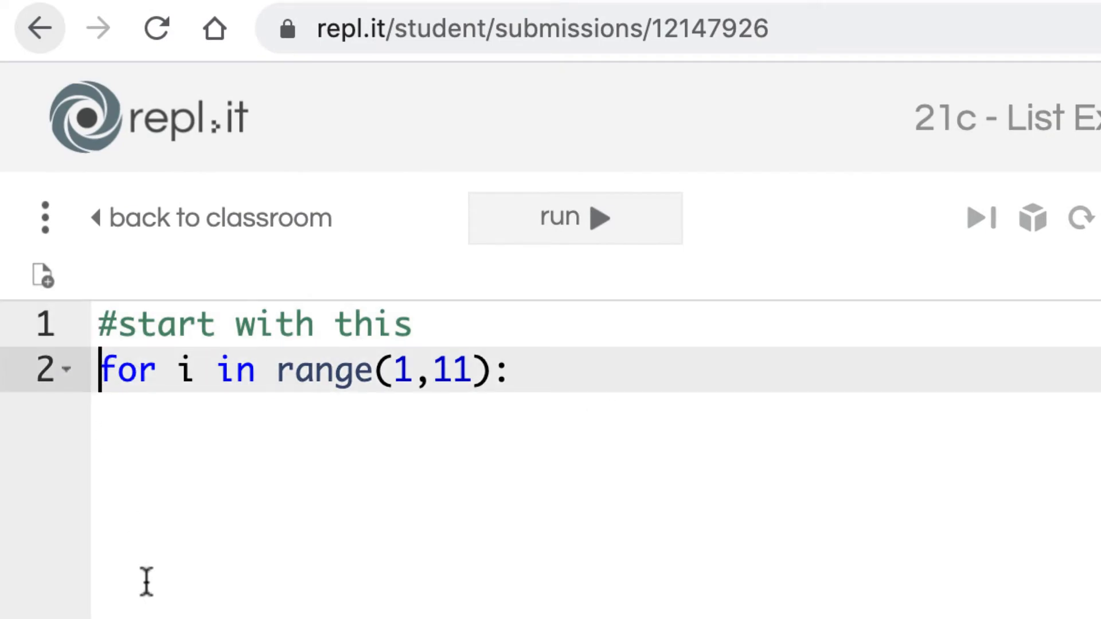
Define the function header def multiples35(): above the starter loop
{"action": "type", "text": "def mul"}
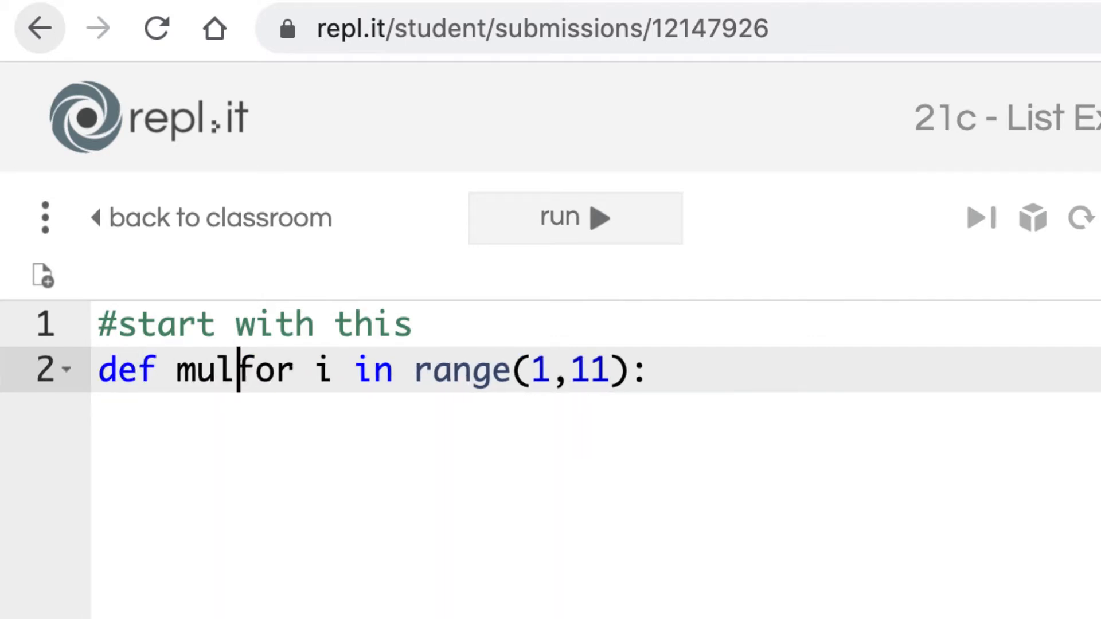
{"action": "type", "text": "tiples35("}
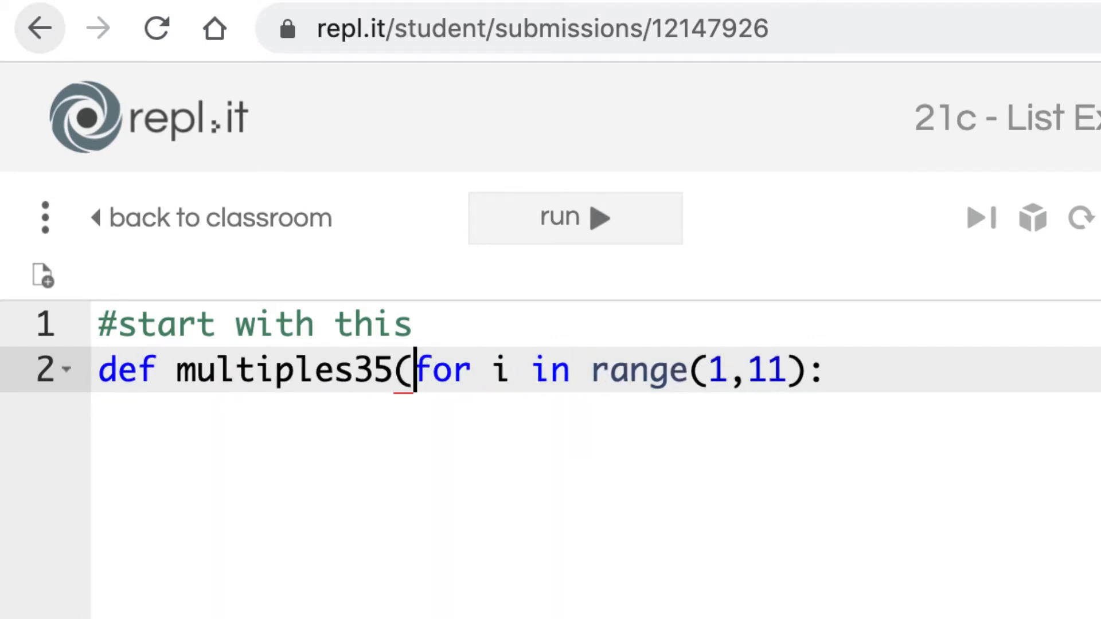
{"action": "type", "text": ");"}
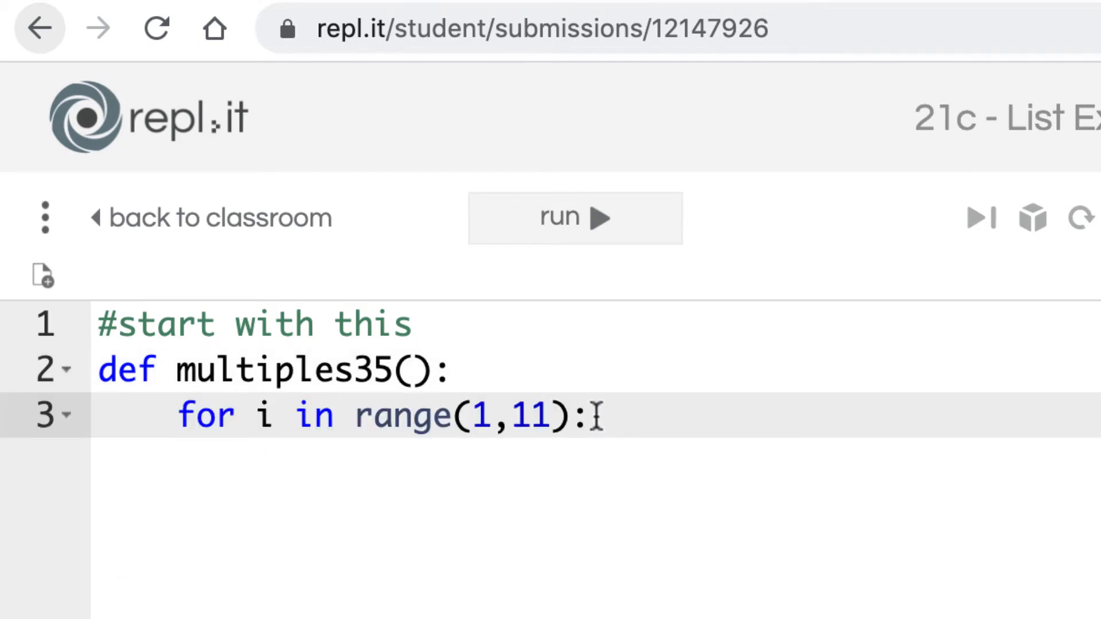
{"action": "key", "text": "enter"}
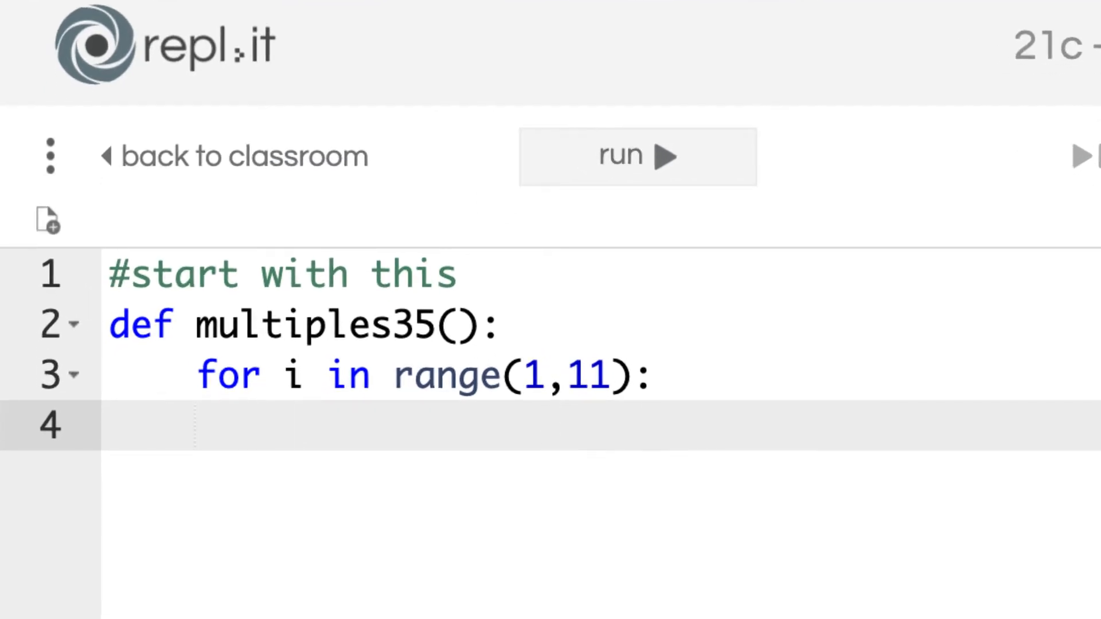
Add the condition if i%3==0 or i%5==0: inside the loop
{"action": "type", "text": "if"}
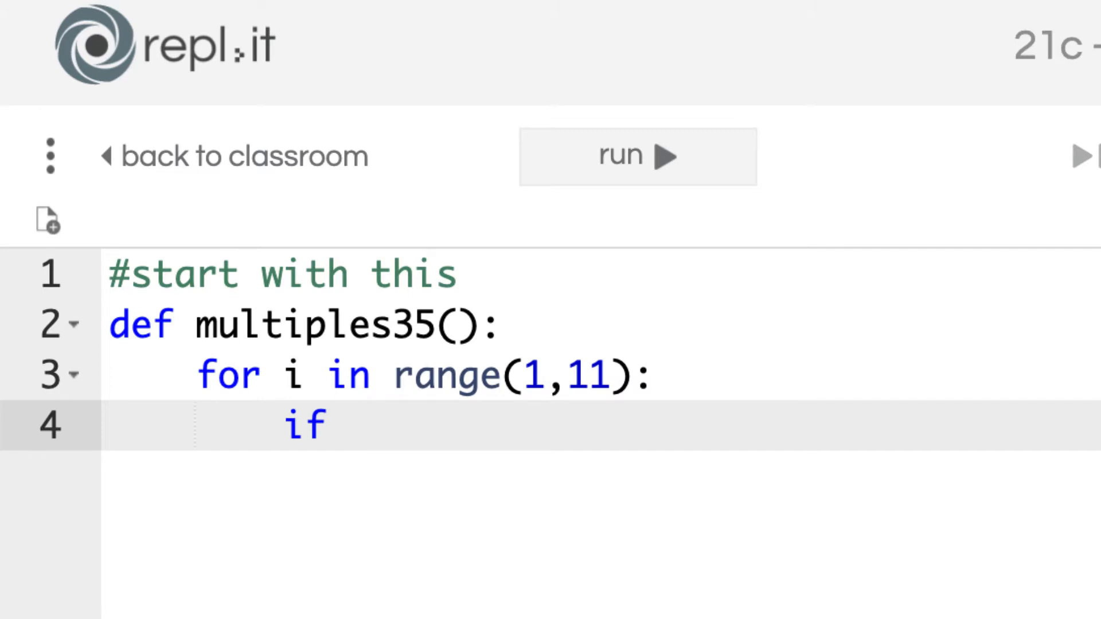
{"action": "type", "text": "i"}
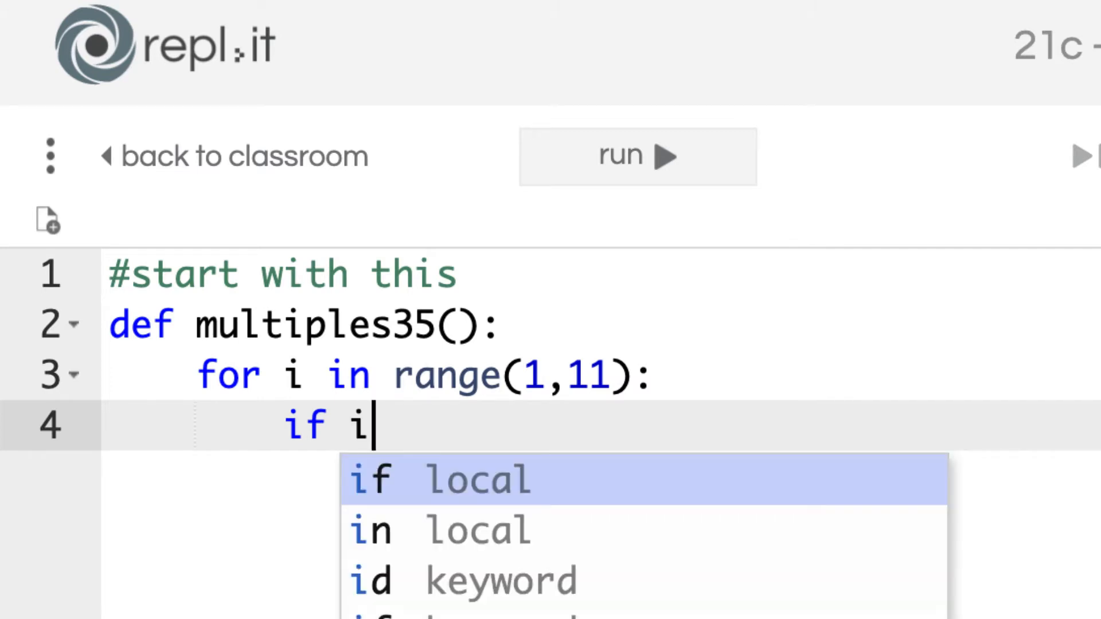
{"action": "type", "text": "%3"}
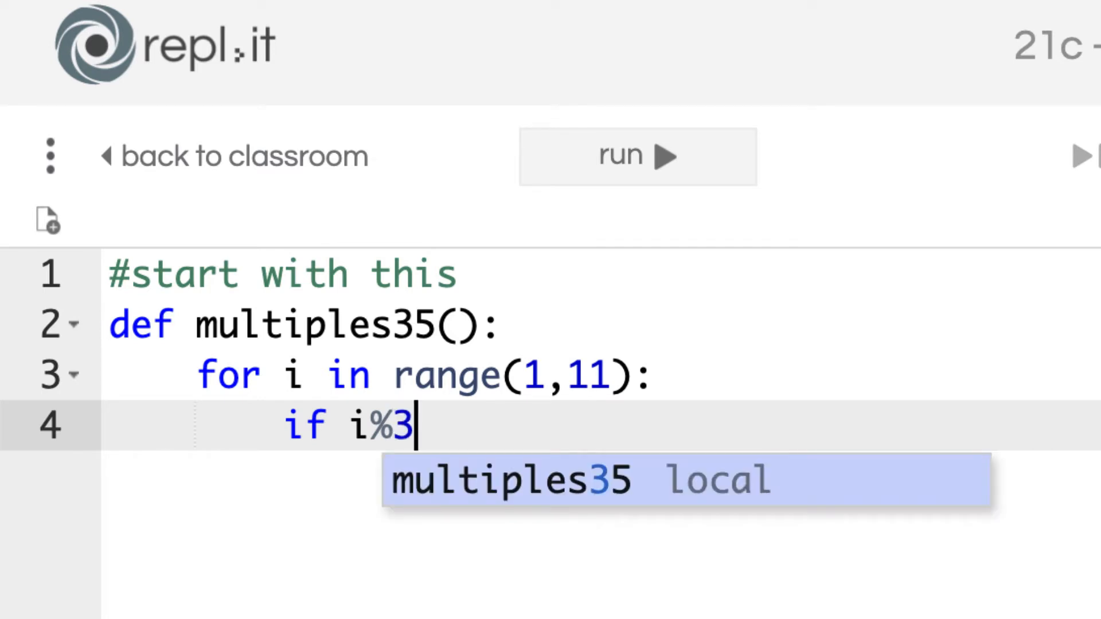
{"action": "type", "text": "==0"}
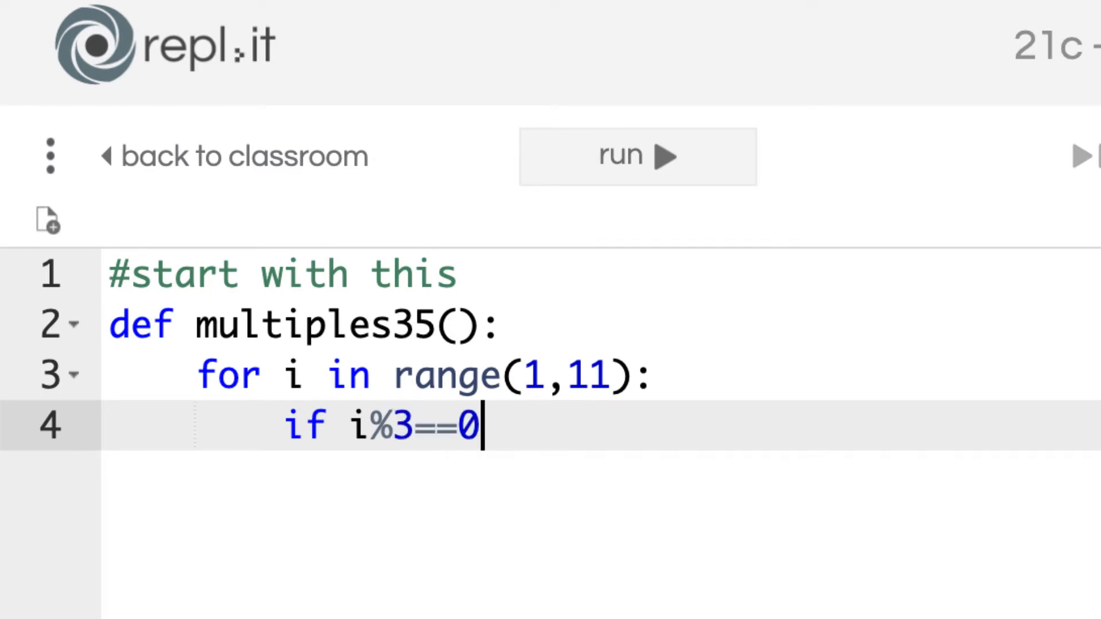
{"action": "type", "text": "or"}
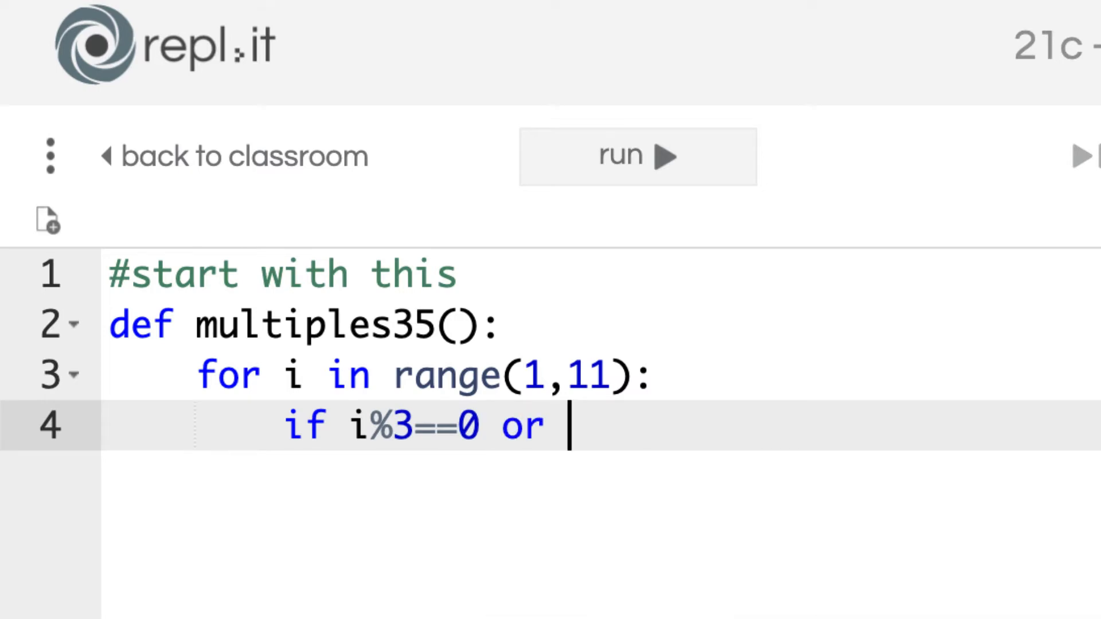
{"action": "type", "text": "i"}
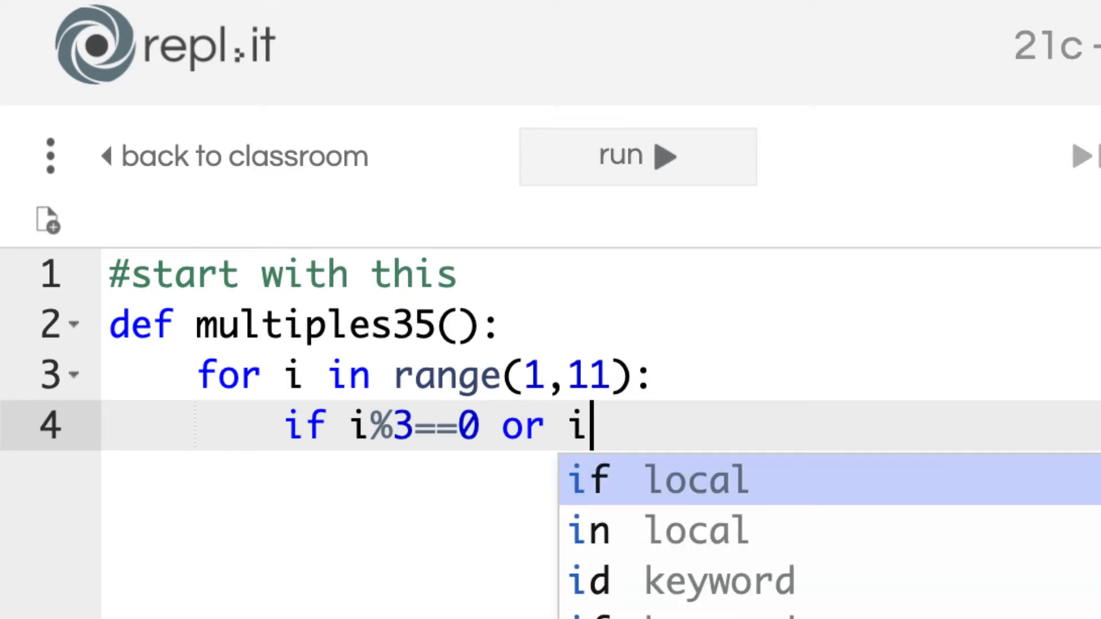
{"action": "type", "text": "%"}
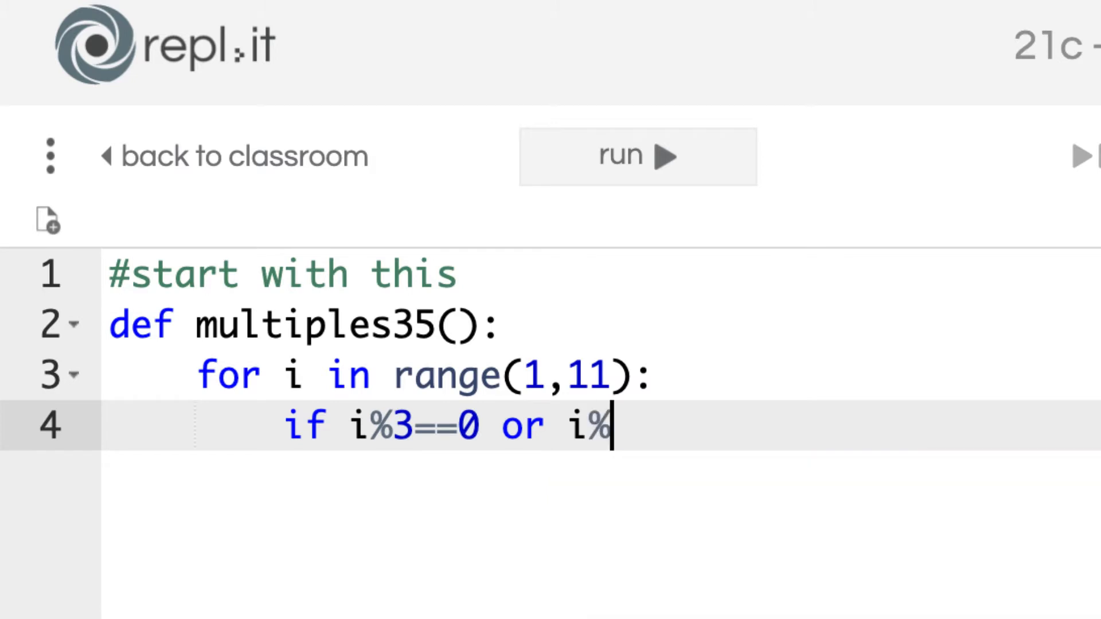
{"action": "type", "text": "5"}
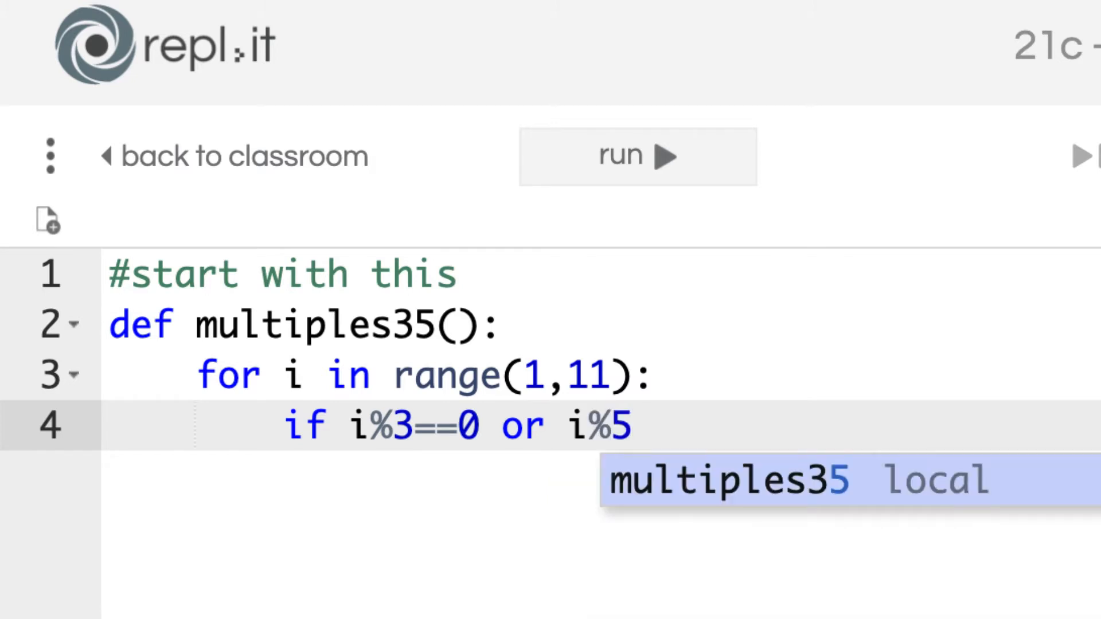
{"action": "type", "text": "==0"}
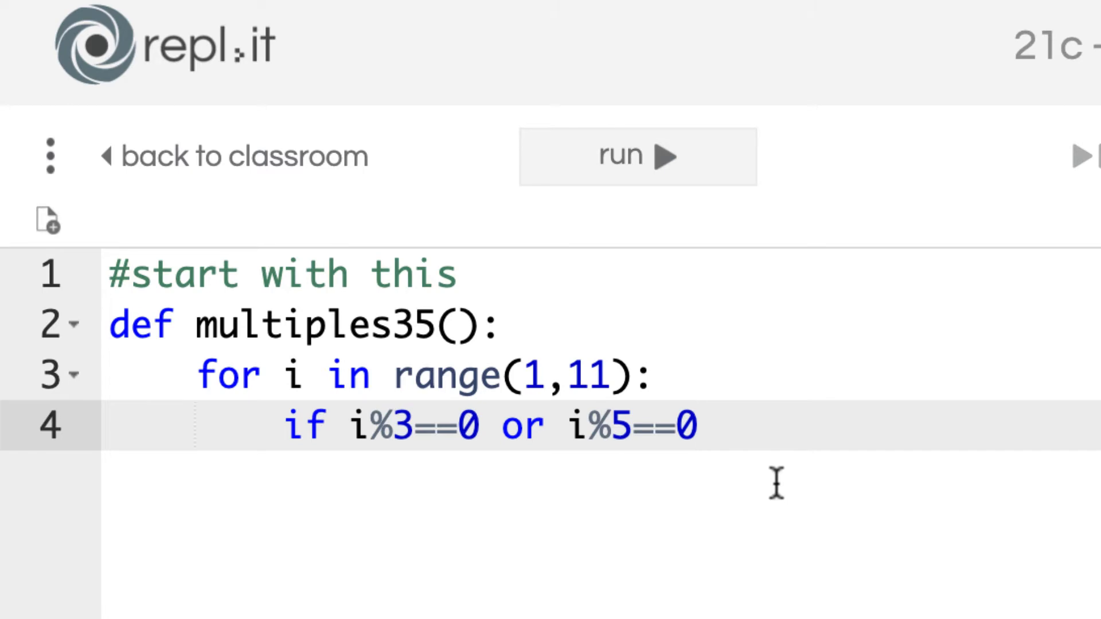
{"action": "type", "text": ":"}
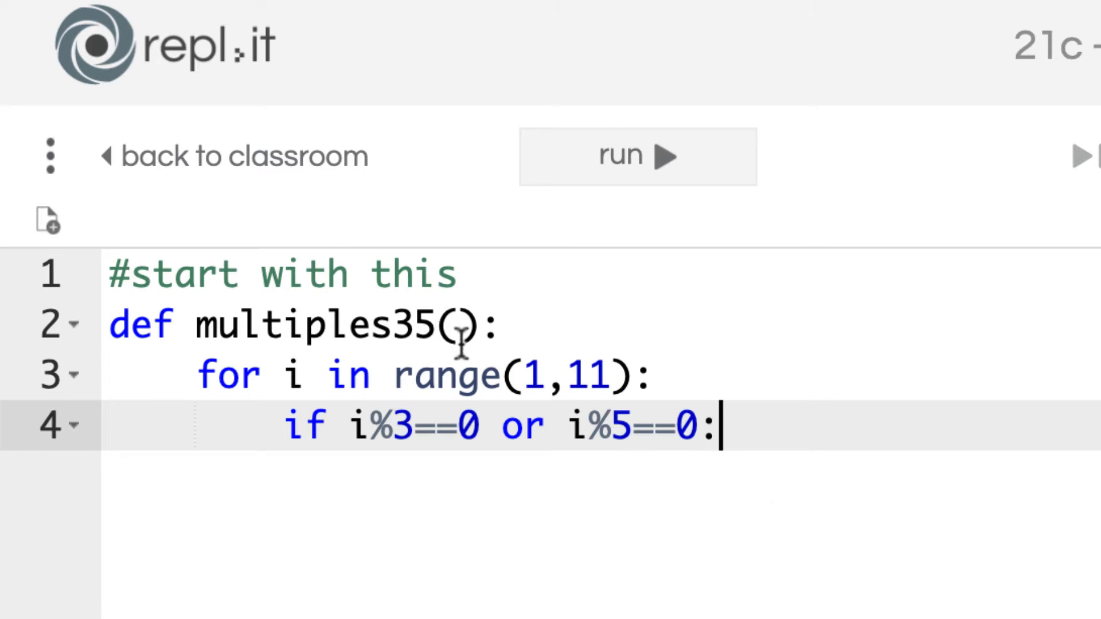
{"action": "mouse_move", "coordinate": [828, 488]}
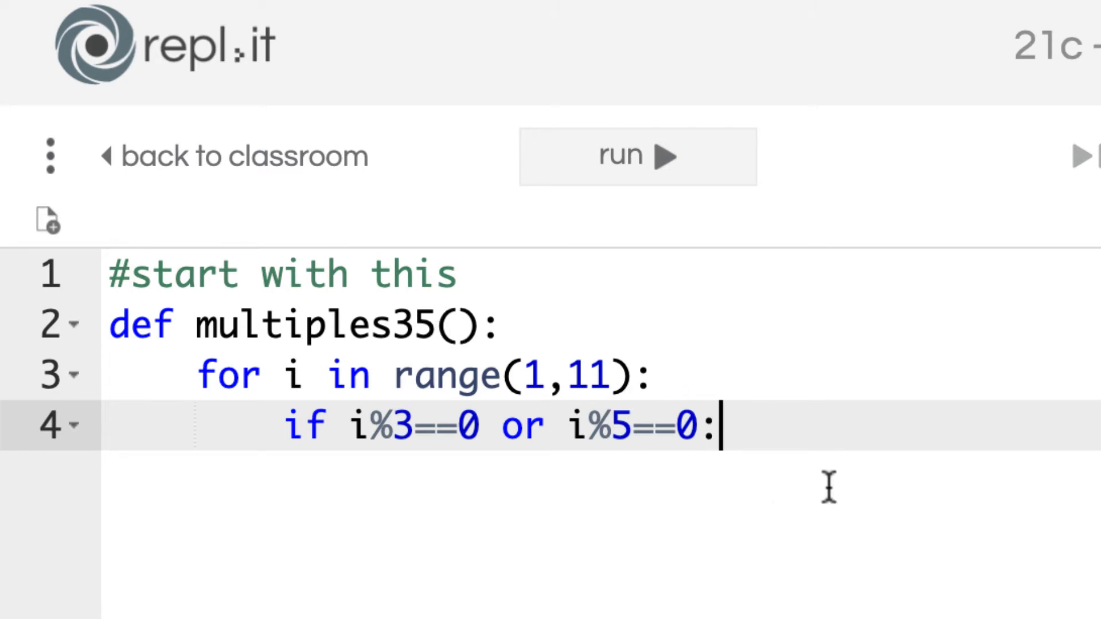
Print(i) inside the if, then call multiples35() below the function
{"action": "key", "text": "enter"}
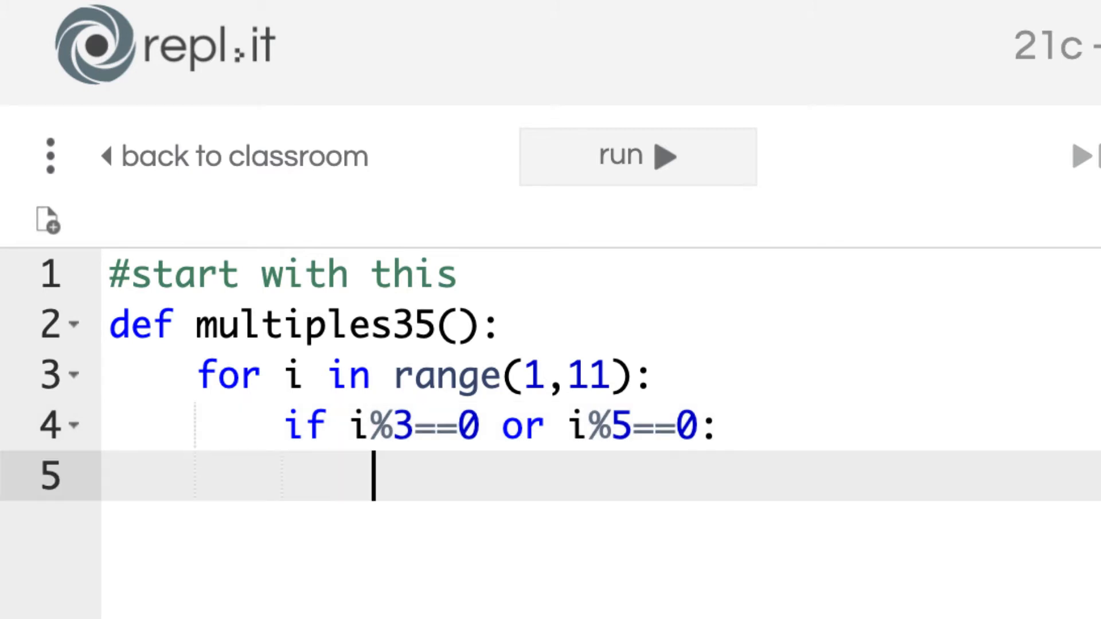
{"action": "type", "text": "print()"}
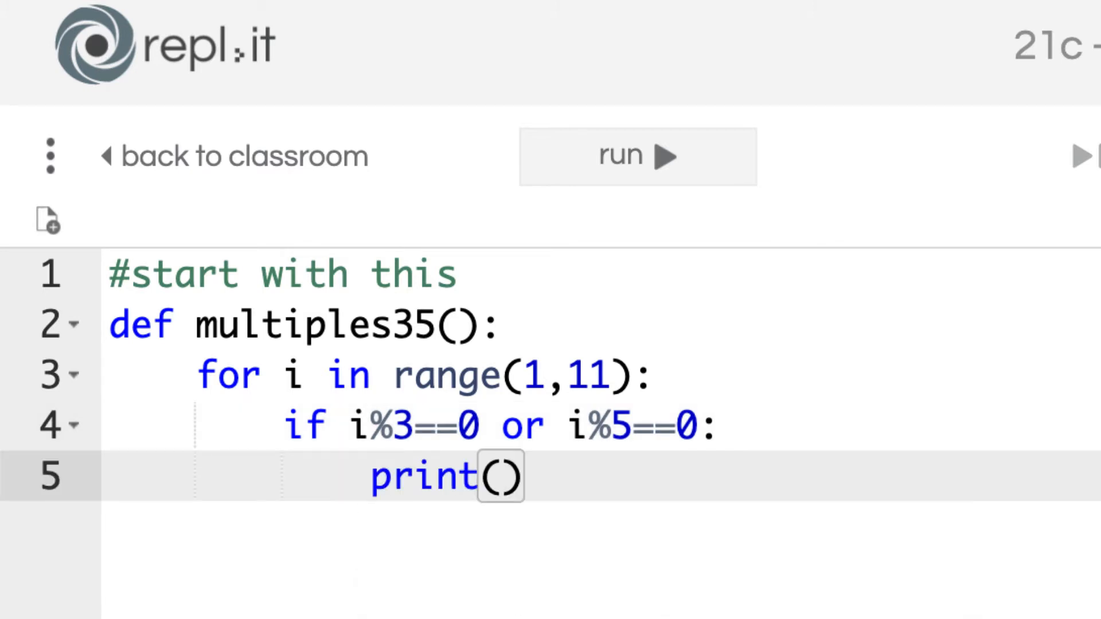
{"action": "type", "text": "i"}
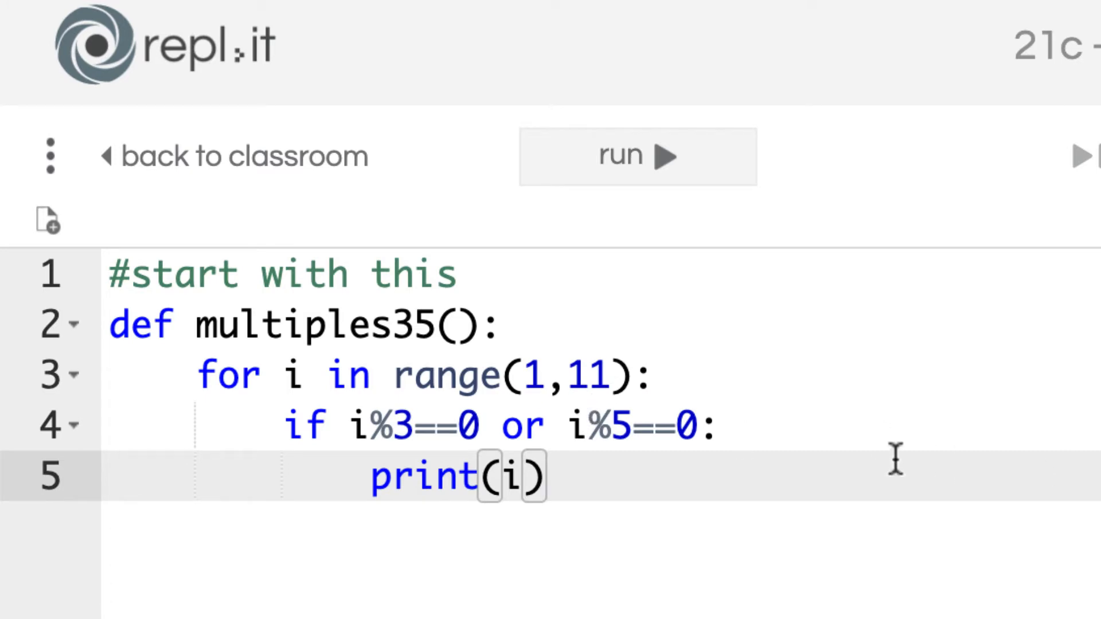
{"action": "mouse_move", "coordinate": [583, 466]}
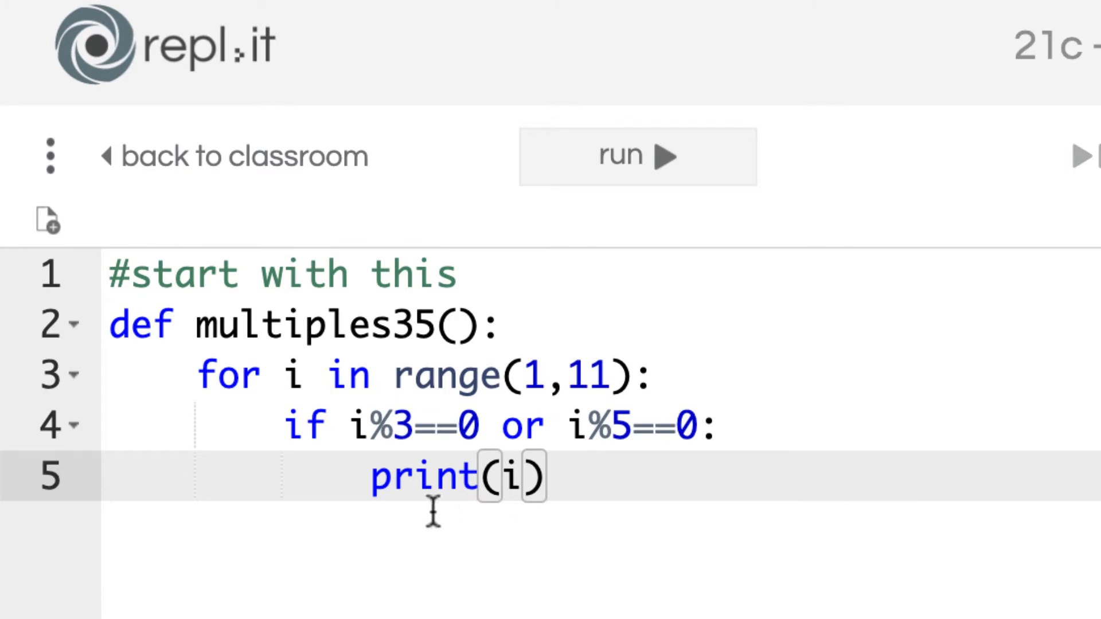
{"action": "key", "text": "enter"}
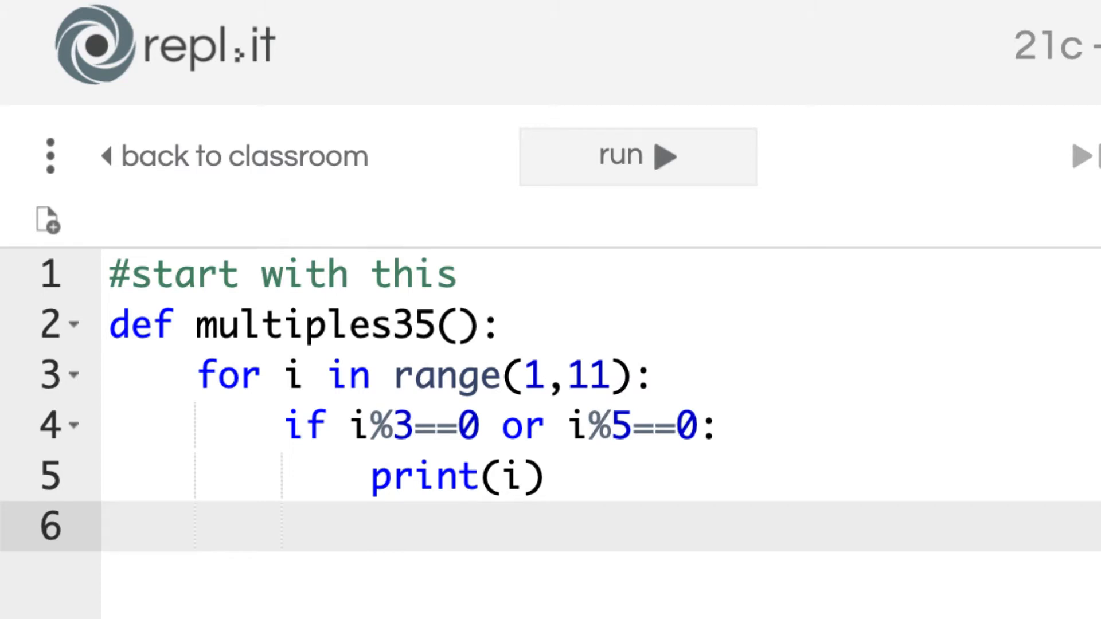
{"action": "type", "text": "multiples35("}
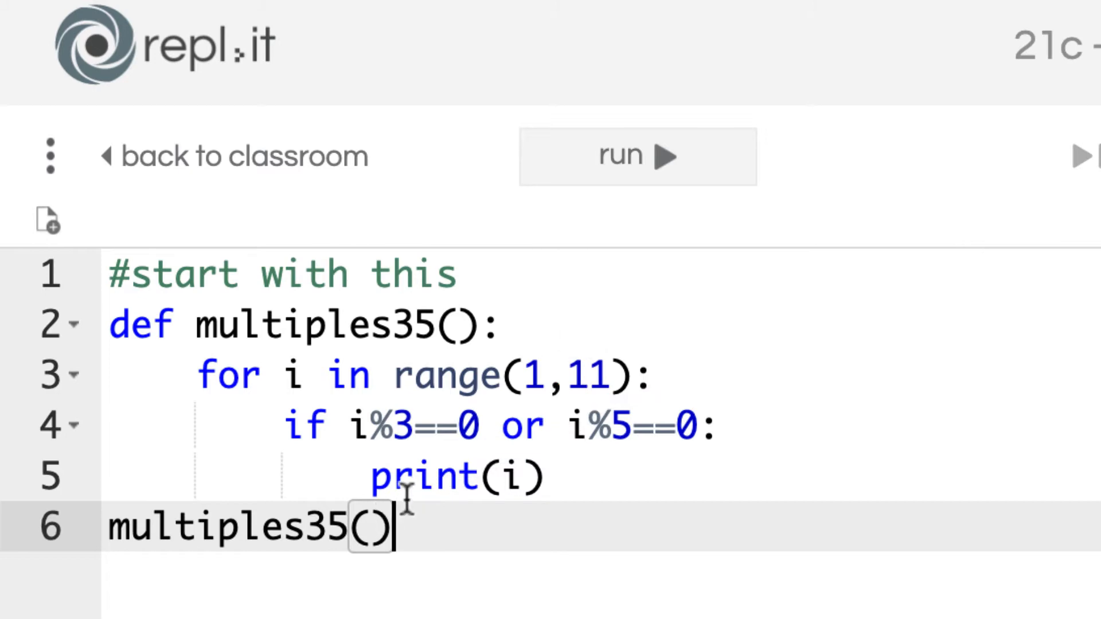
Run the program so the console prints 3, 5, 6, 9 and 10
{"action": "left_click", "coordinate": [636, 156]}
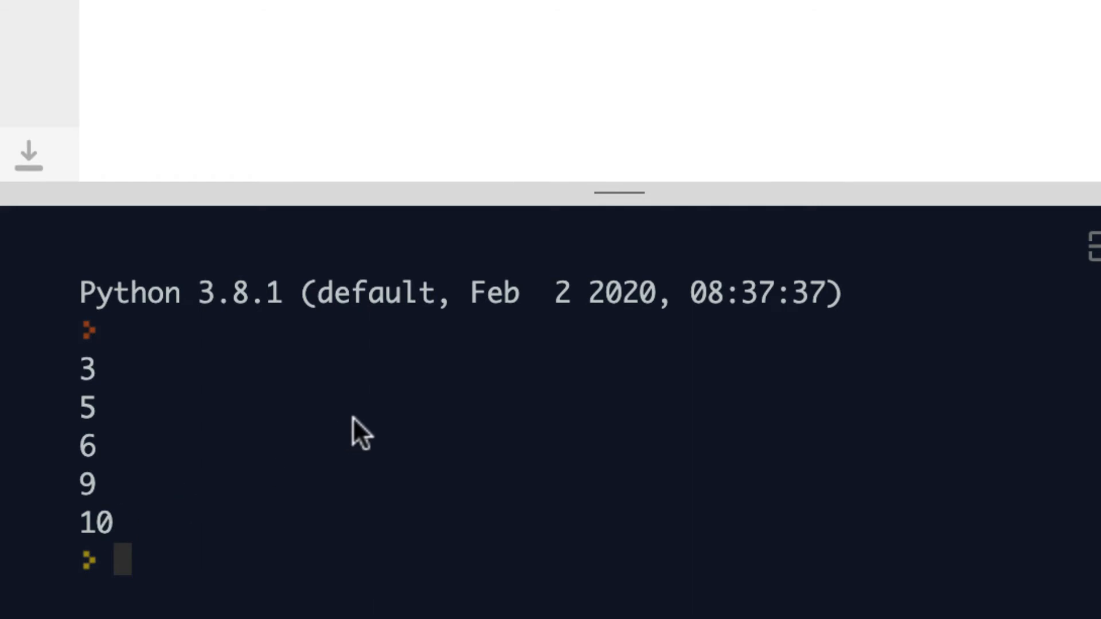
{"action": "mouse_move", "coordinate": [361, 433]}
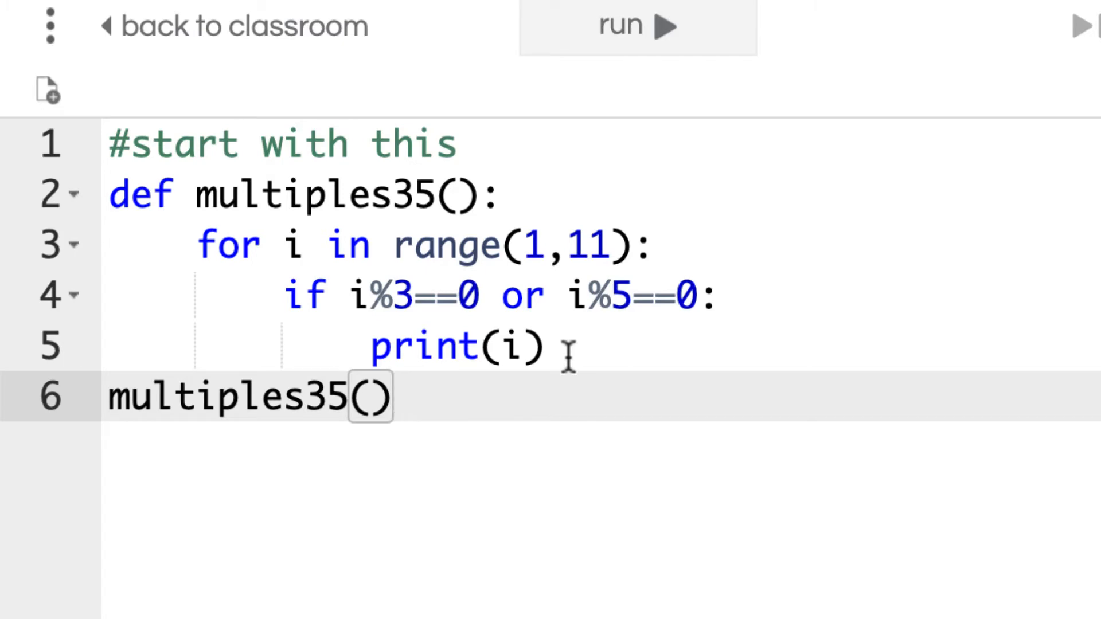
{"action": "mouse_move", "coordinate": [509, 193]}
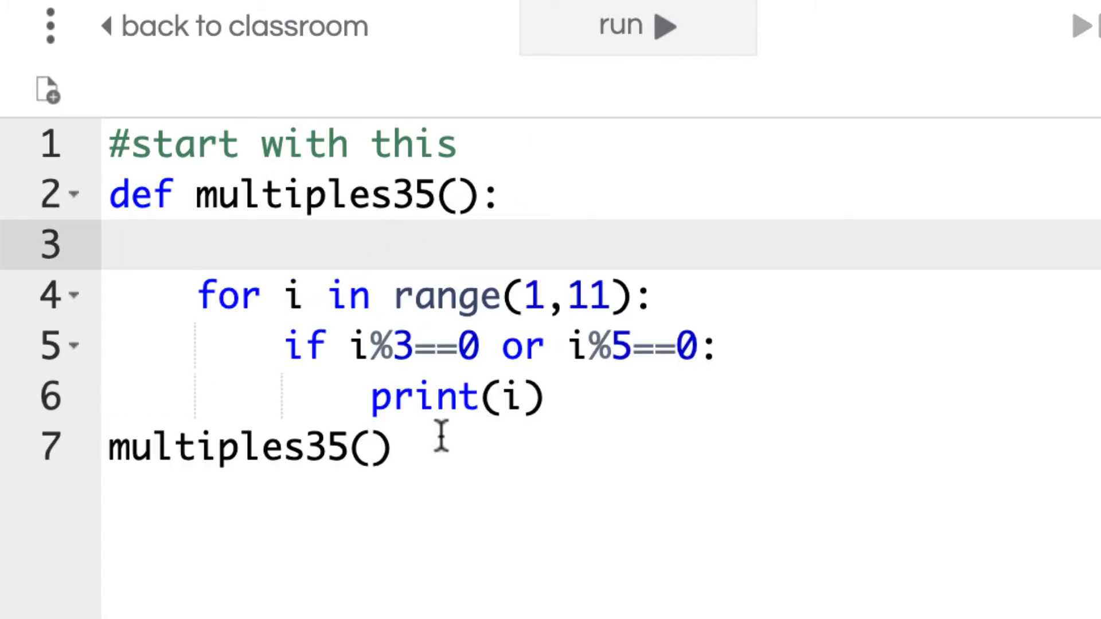
{"action": "mouse_move", "coordinate": [407, 295]}
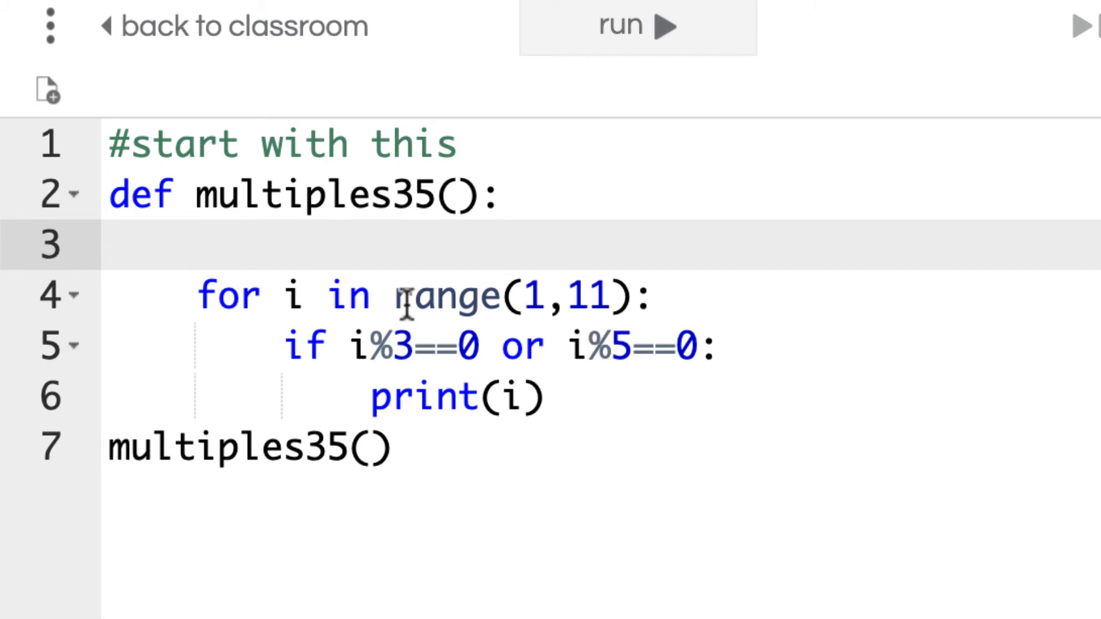
Initialise count=0 before the loop and increment count+=1 under print(i)
{"action": "type", "text": "count"}
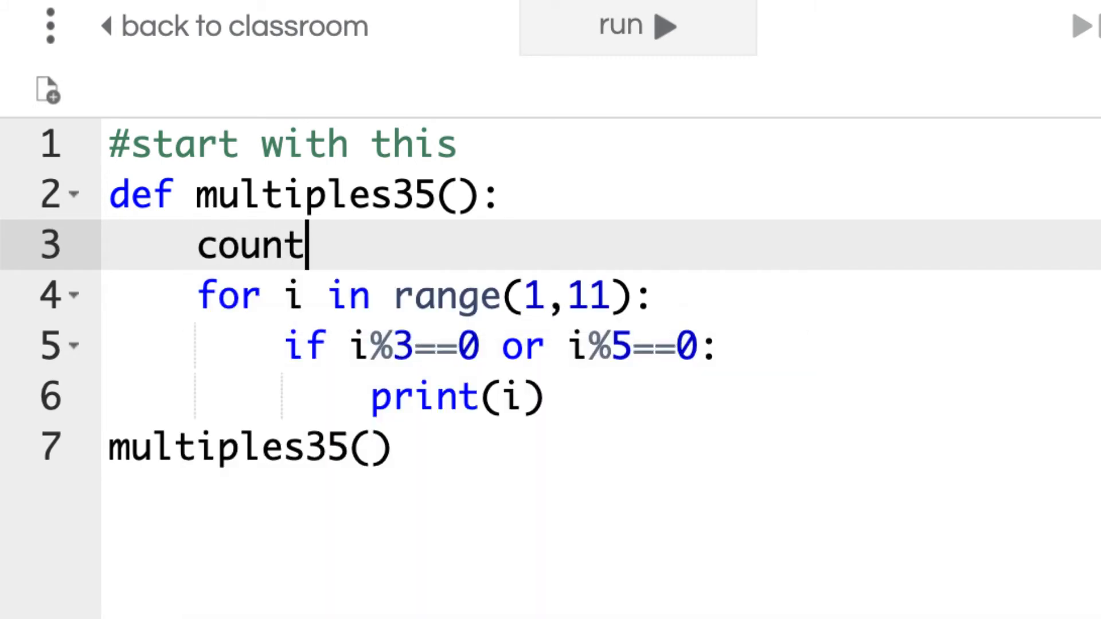
{"action": "type", "text": "=0"}
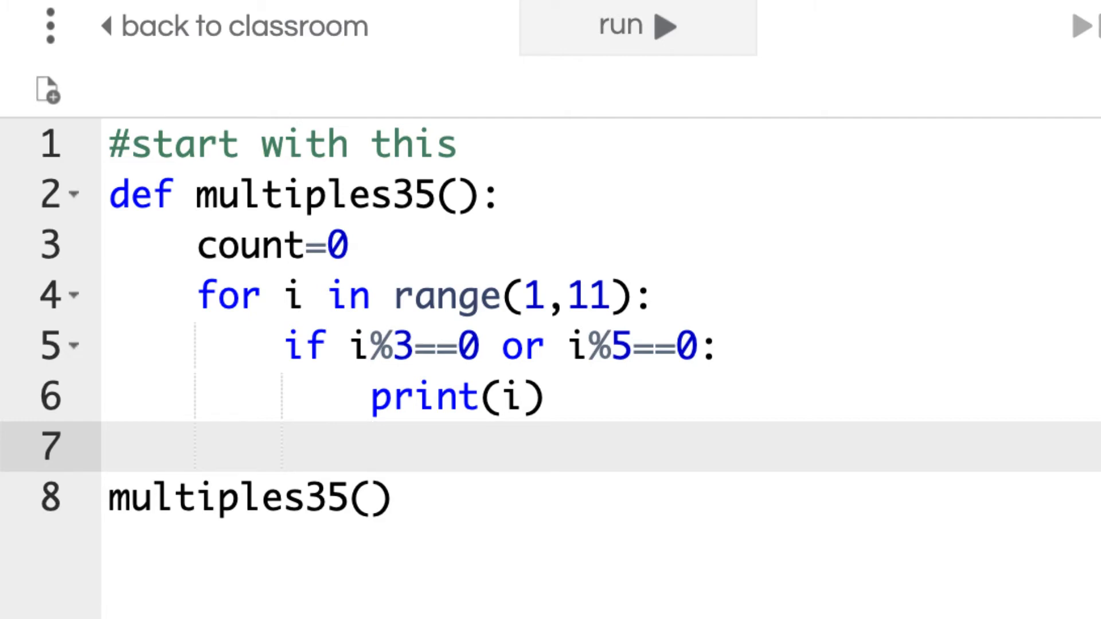
{"action": "type", "text": "count"}
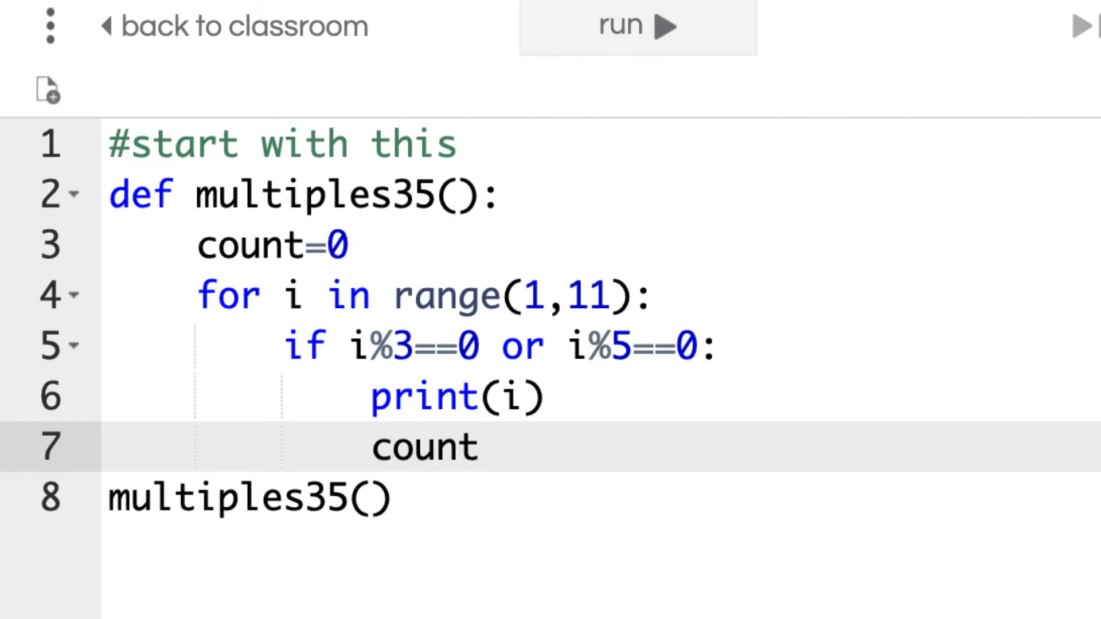
{"action": "type", "text": "+="}
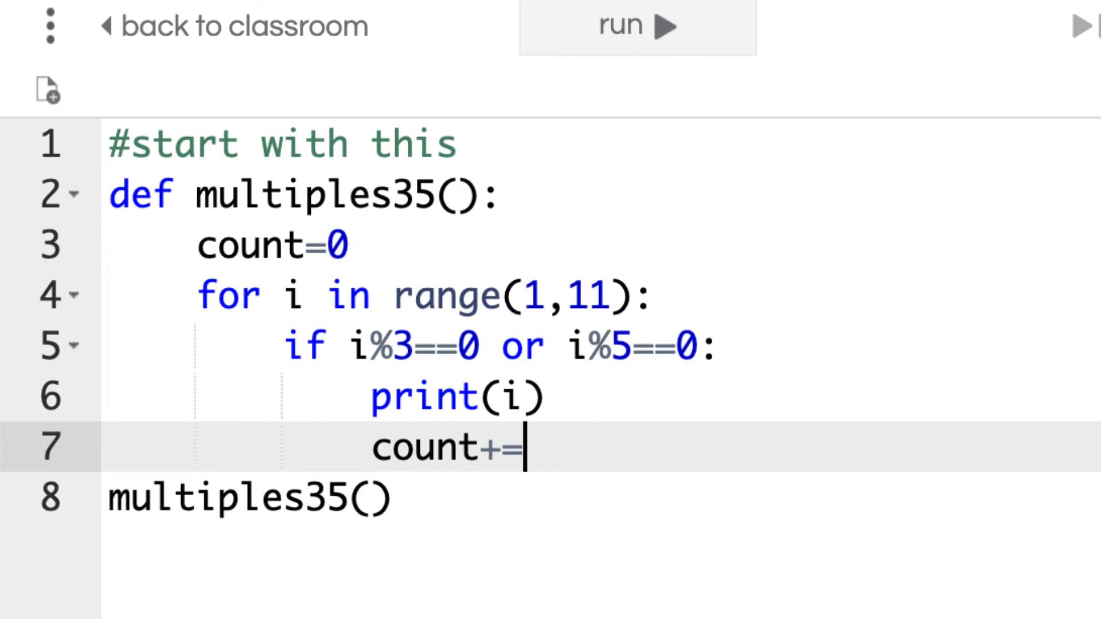
{"action": "type", "text": "1"}
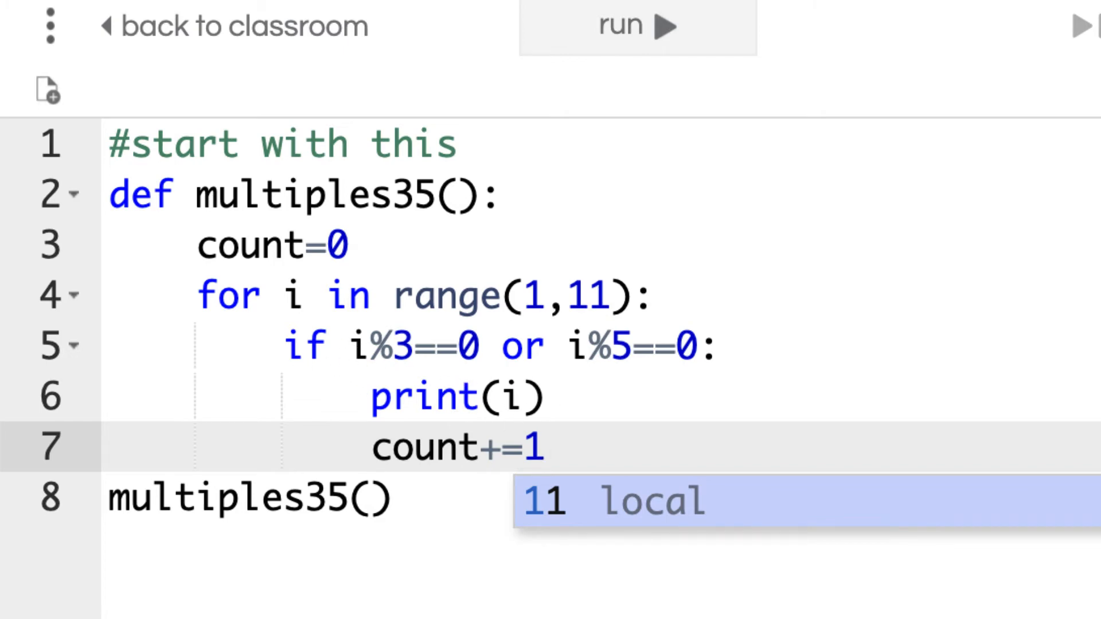
{"action": "left_click", "coordinate": [636, 26]}
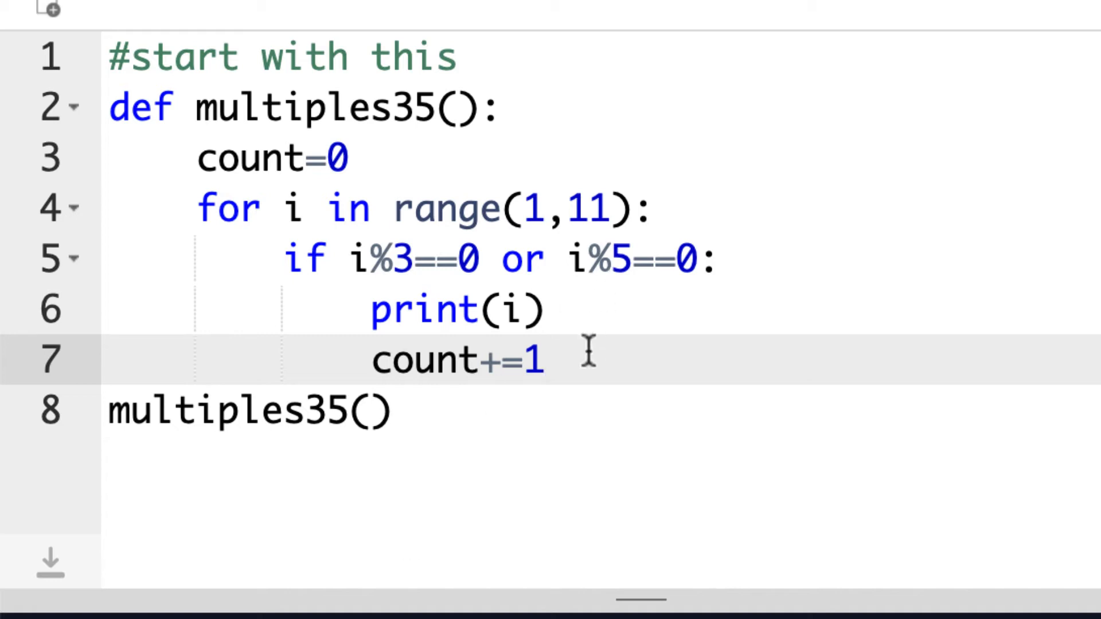
{"action": "mouse_move", "coordinate": [572, 360]}
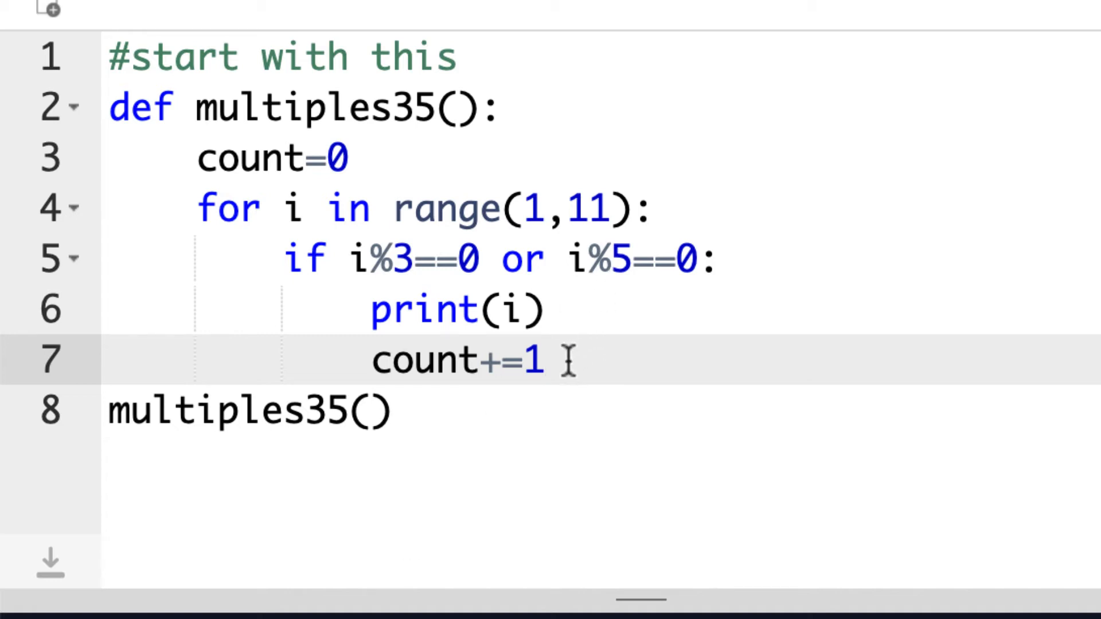
{"action": "key", "text": "Enter"}
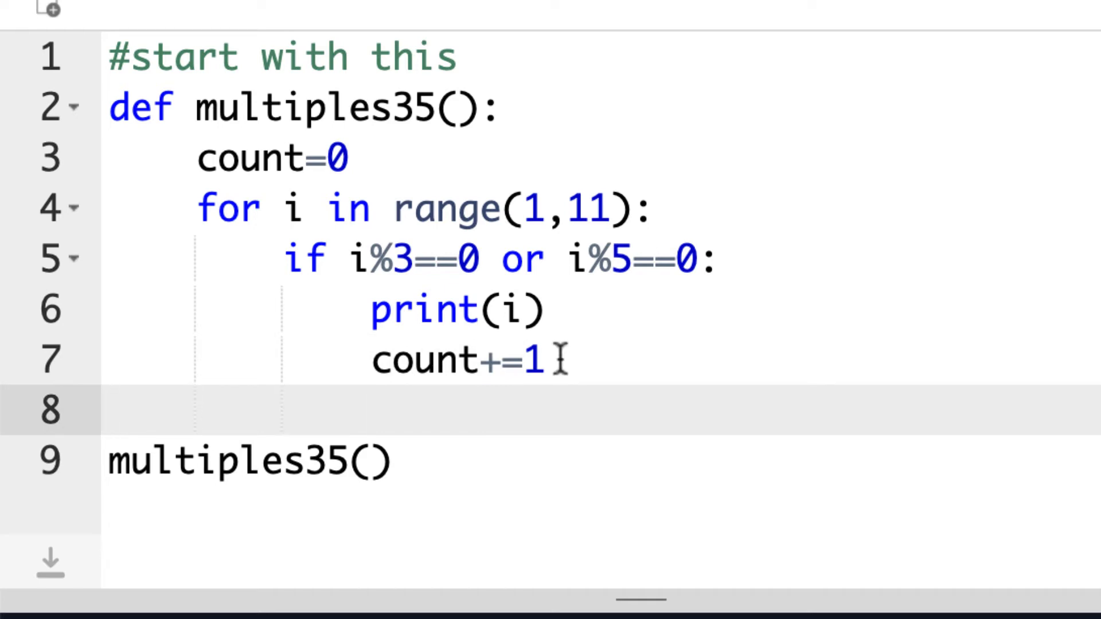
{"action": "mouse_move", "coordinate": [481, 360]}
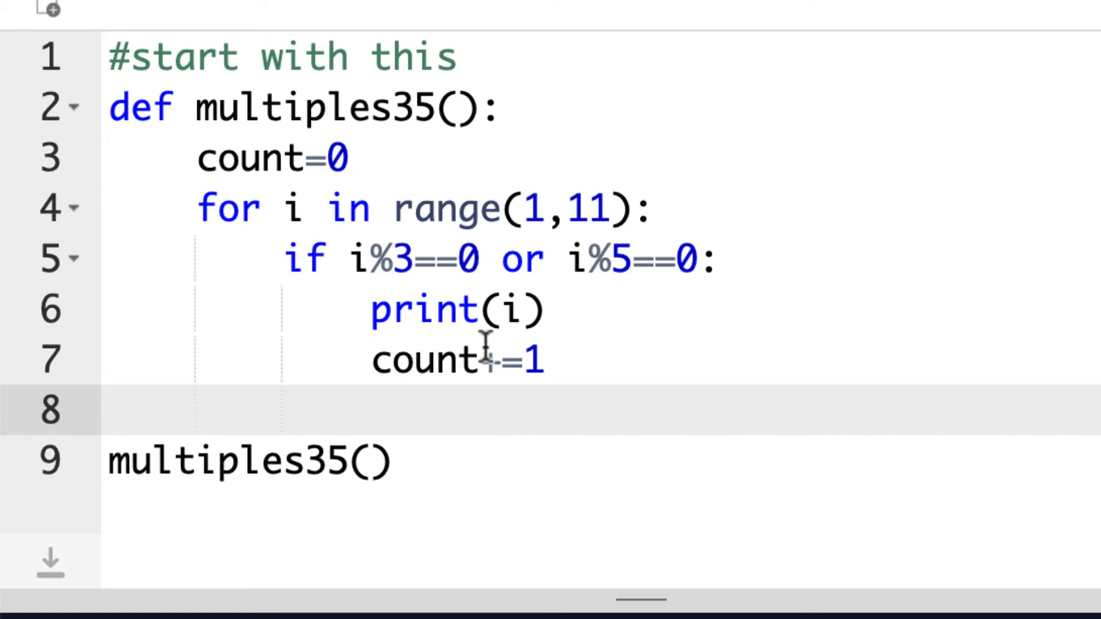
{"action": "mouse_move", "coordinate": [219, 390]}
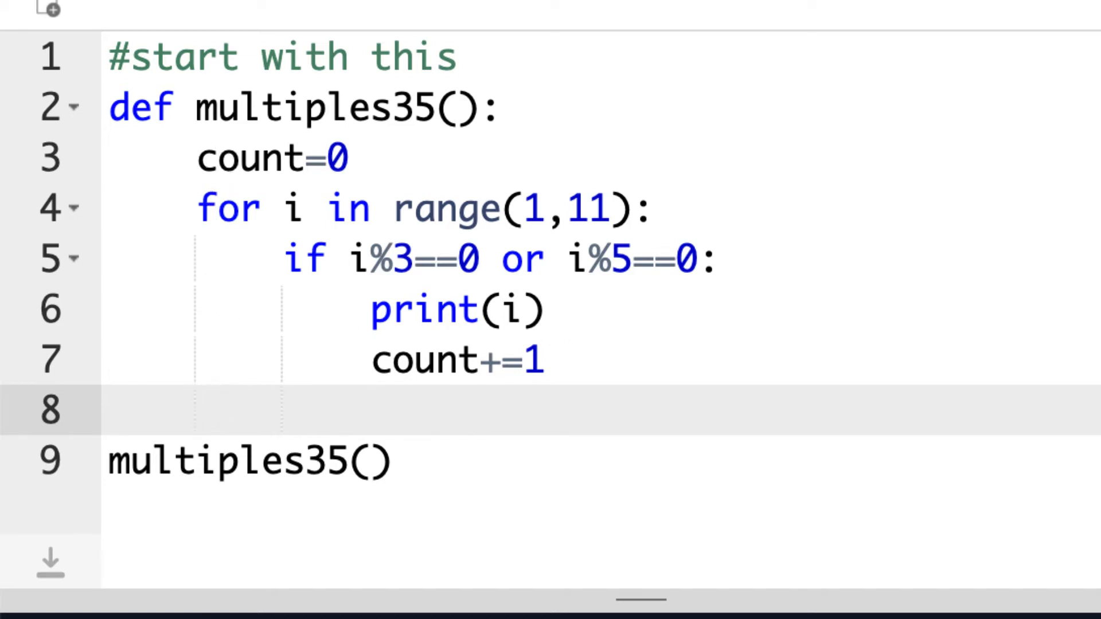
After the loop, print "Number of Multiples:" followed by count
{"action": "type", "text": "print()"}
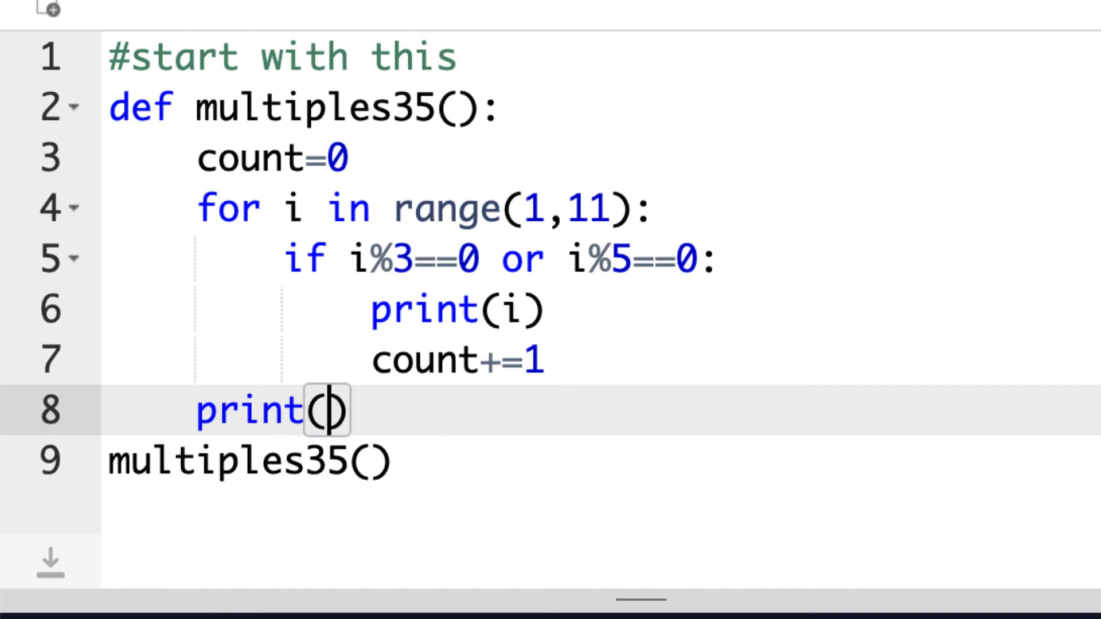
{"action": "type", "text": "count"}
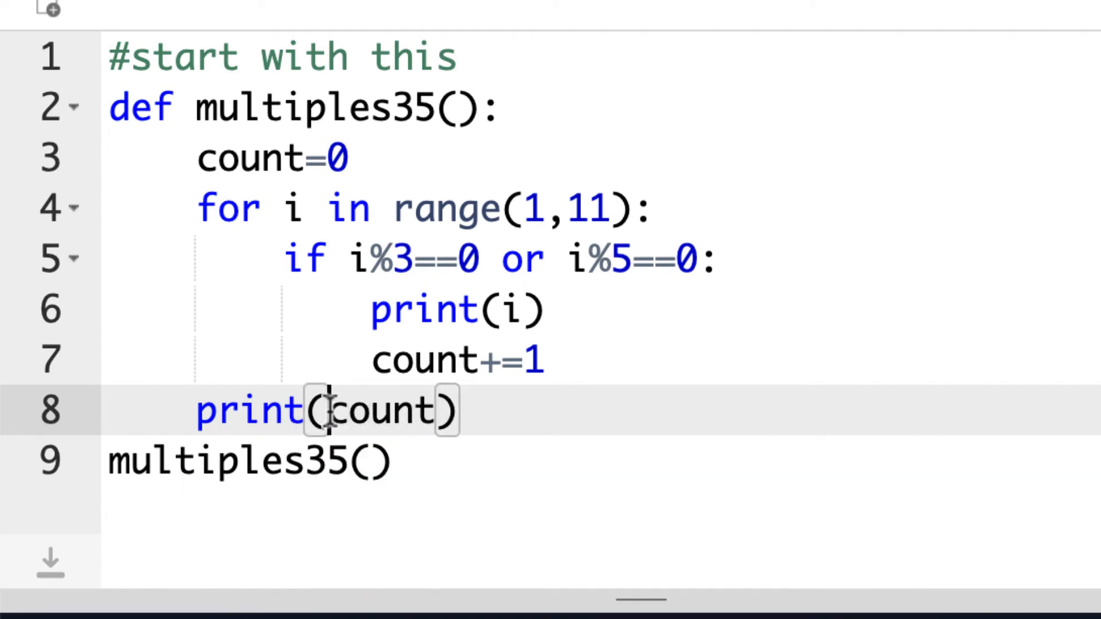
{"action": "type", "text": "\"Nu"}
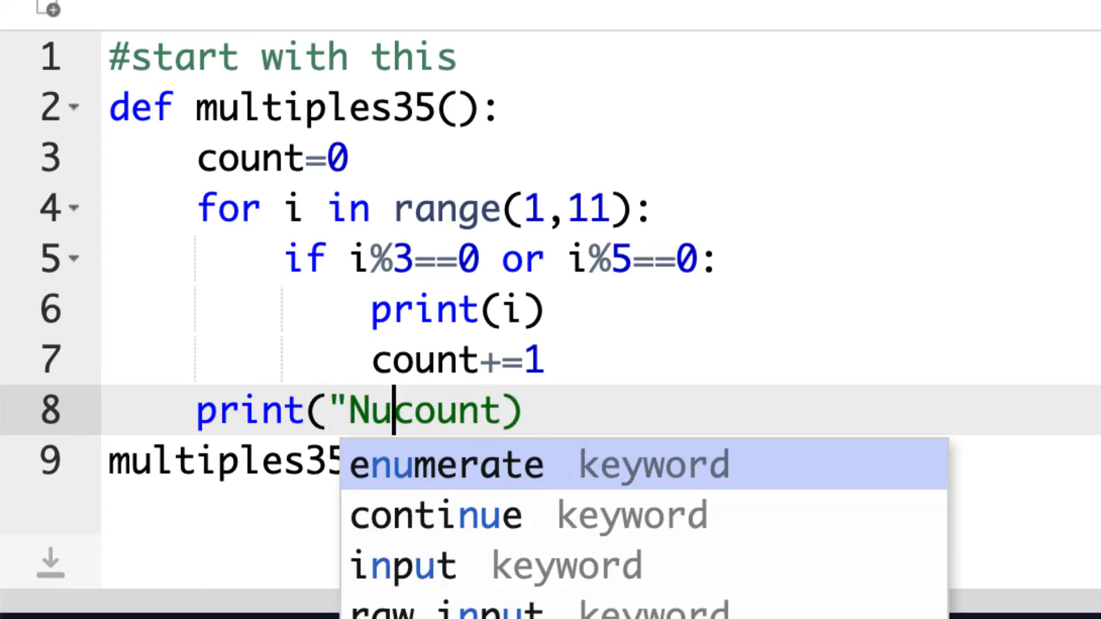
{"action": "type", "text": "mber of Multiples"}
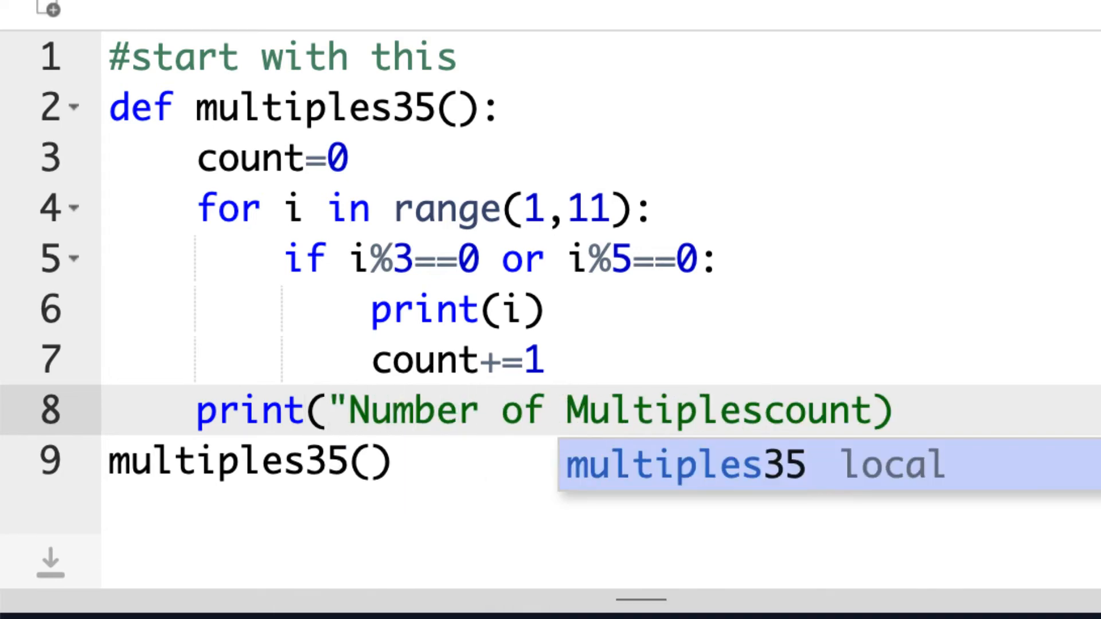
{"action": "type", "text": "\""}
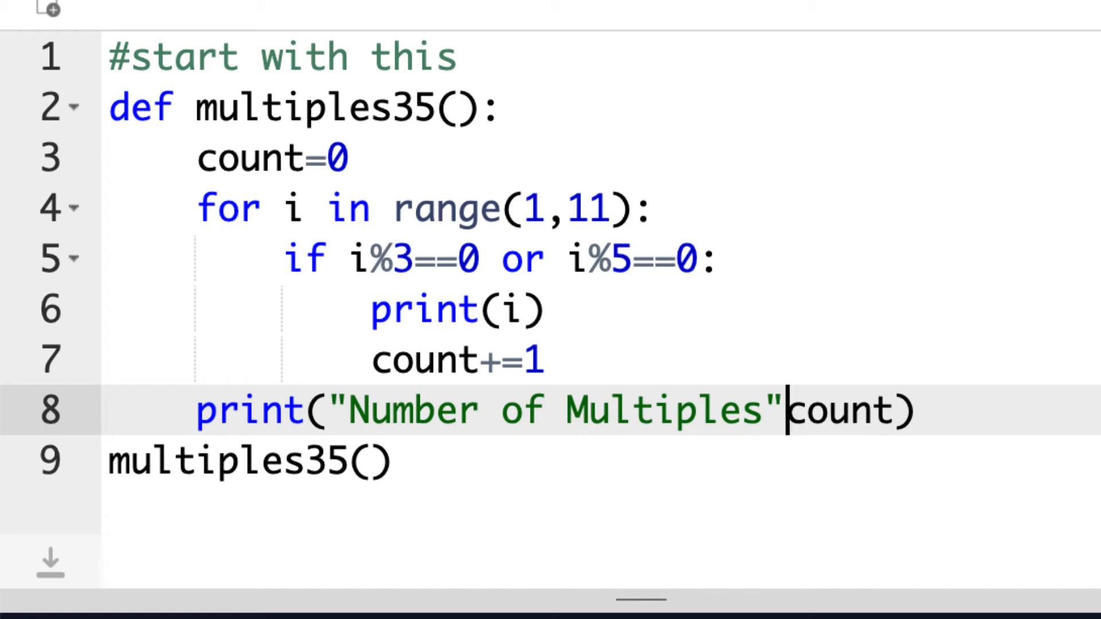
{"action": "type", "text": ","}
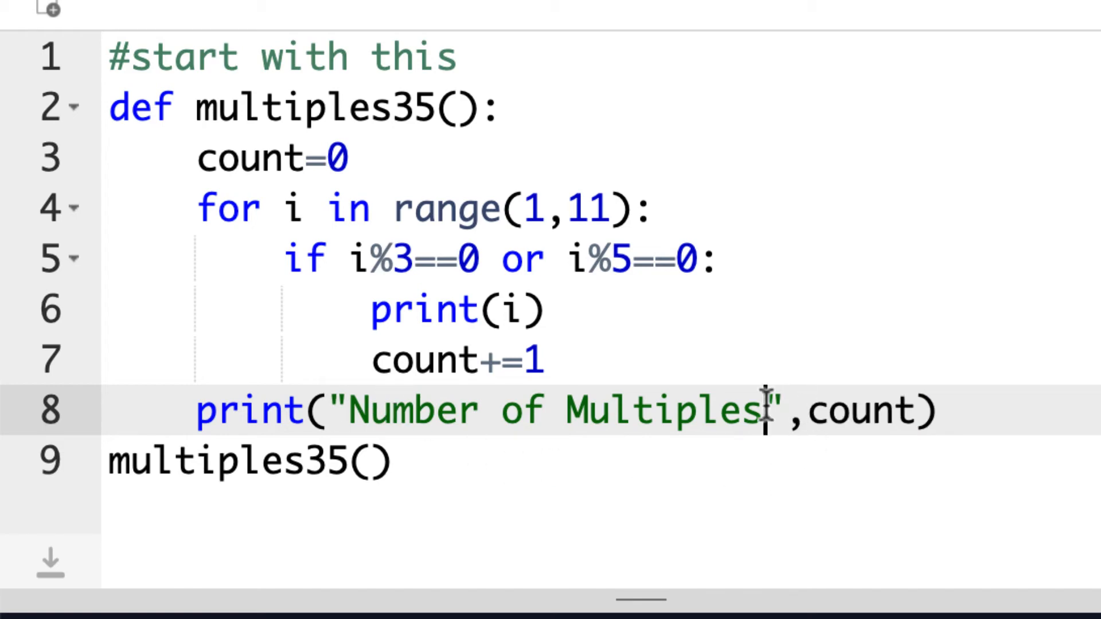
{"action": "type", "text": ":"}
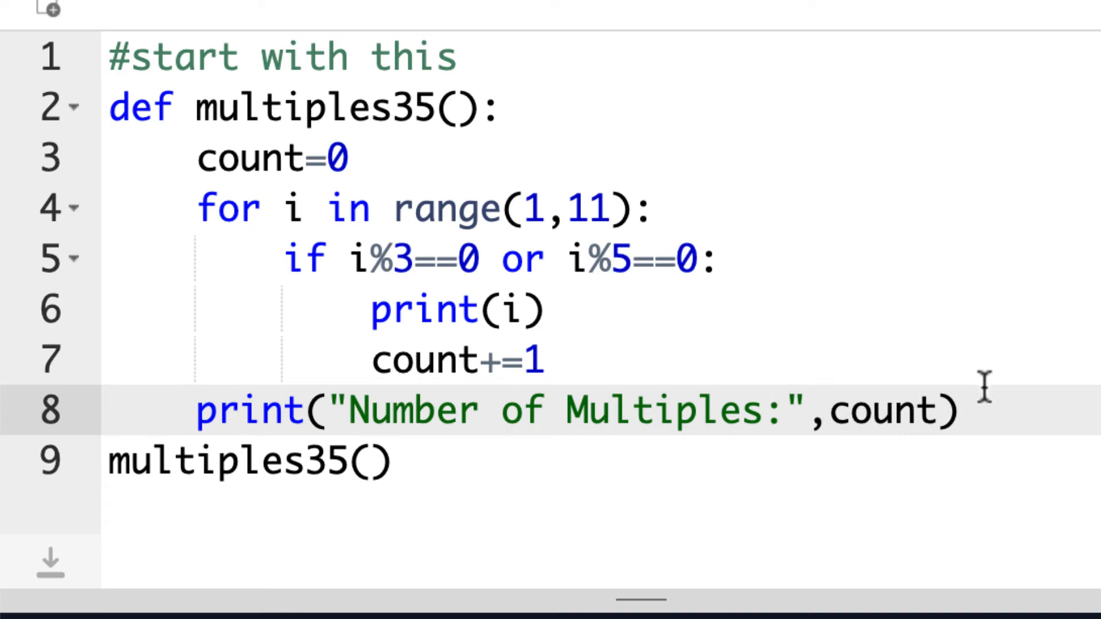
{"action": "mouse_move", "coordinate": [324, 421]}
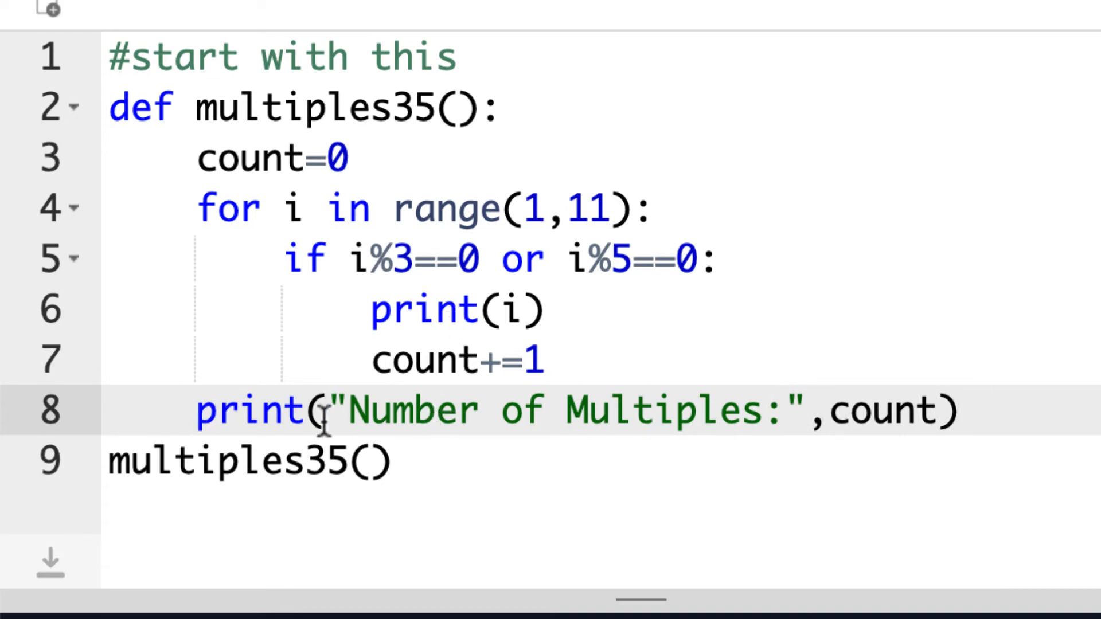
{"action": "mouse_move", "coordinate": [943, 410]}
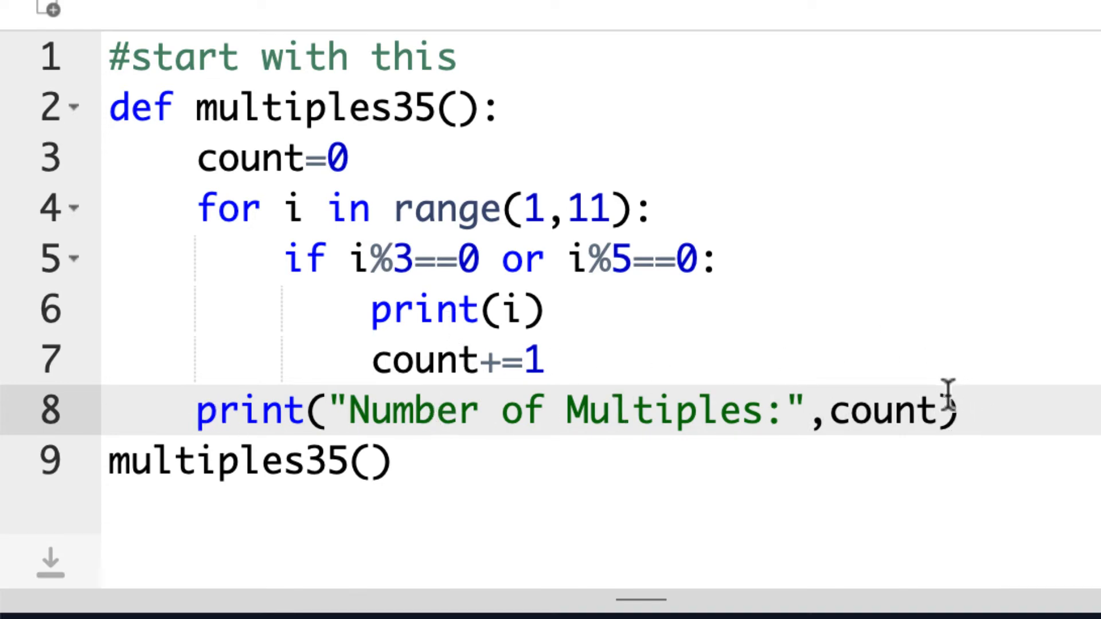
{"action": "left_click", "coordinate": [637, 77]}
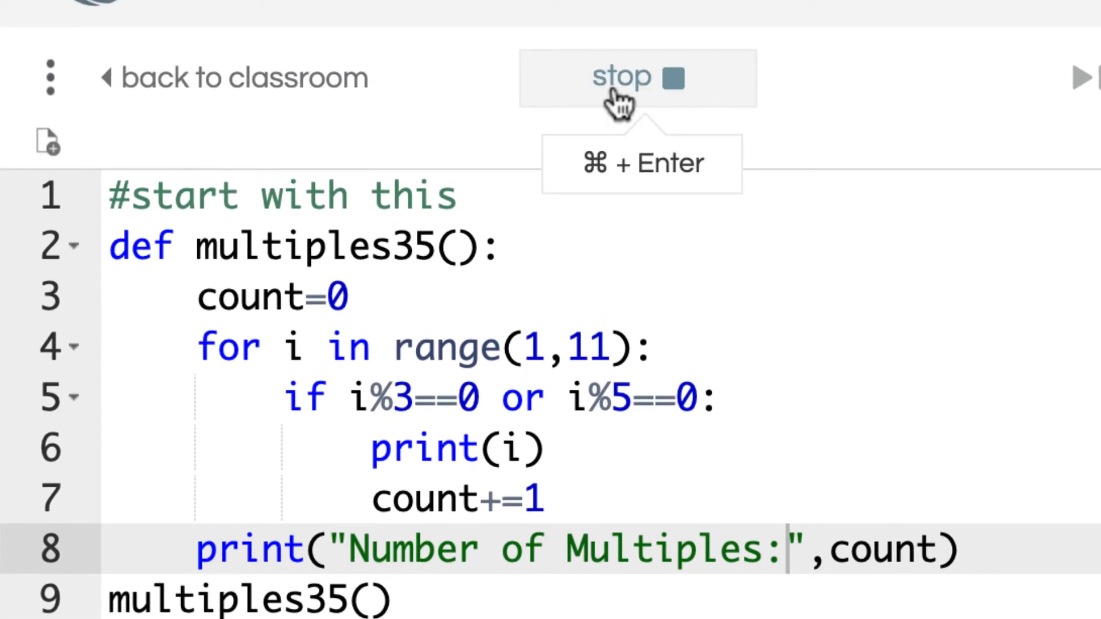
{"action": "left_click", "coordinate": [637, 77]}
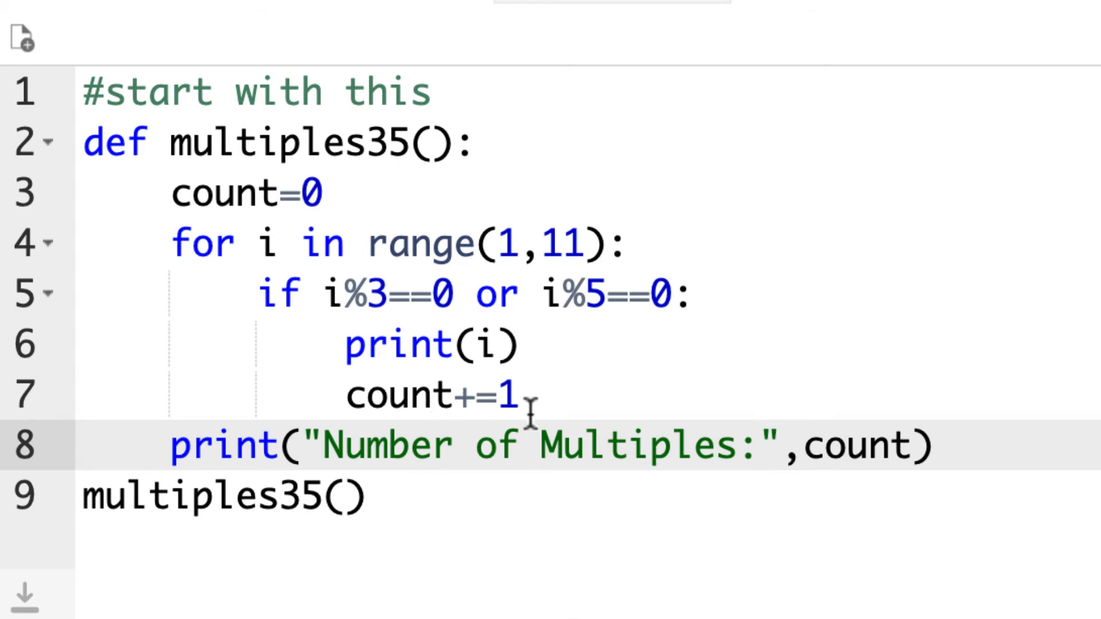
{"action": "mouse_move", "coordinate": [439, 407]}
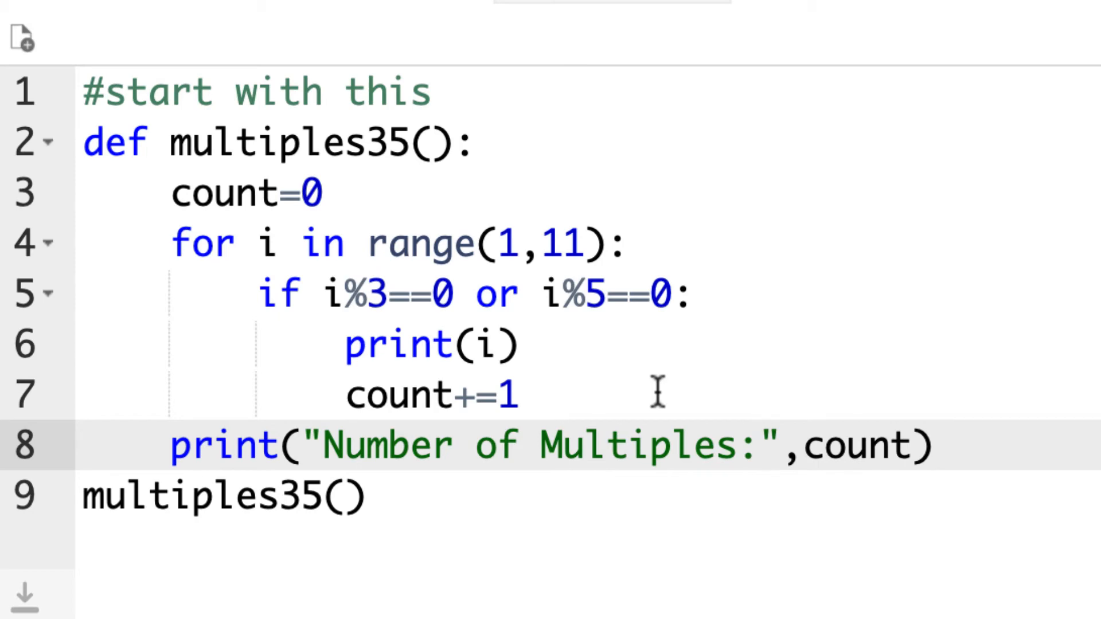
{"action": "mouse_move", "coordinate": [477, 346]}
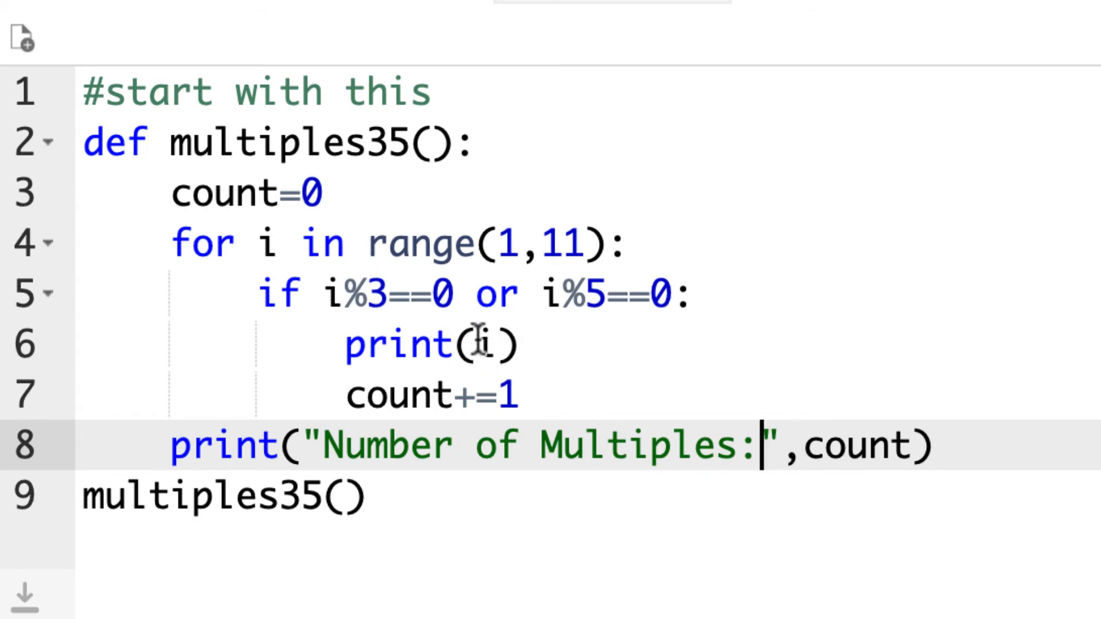
{"action": "mouse_move", "coordinate": [625, 390]}
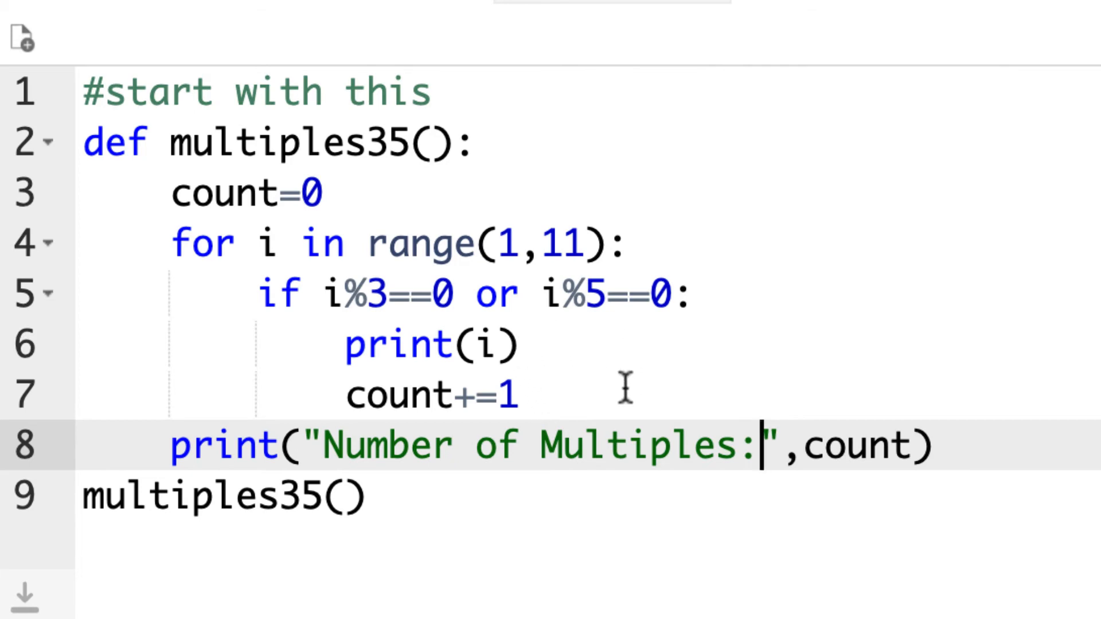
Initialise sum_nums=0 alongside count=0 before the loop
{"action": "left_click", "coordinate": [330, 193]}
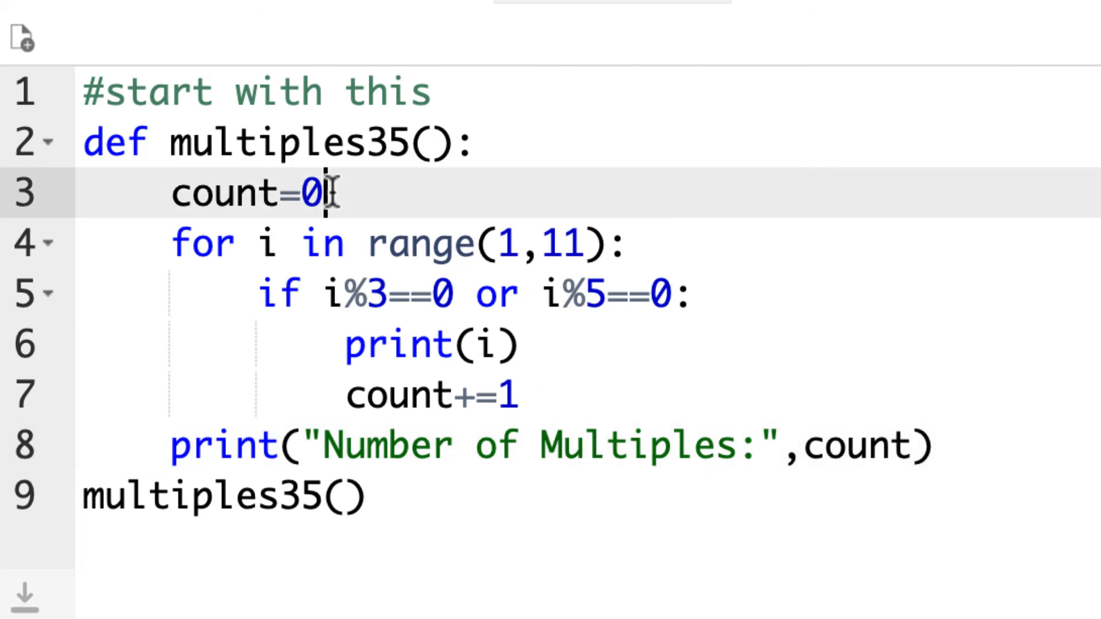
{"action": "type", "text": "sum"}
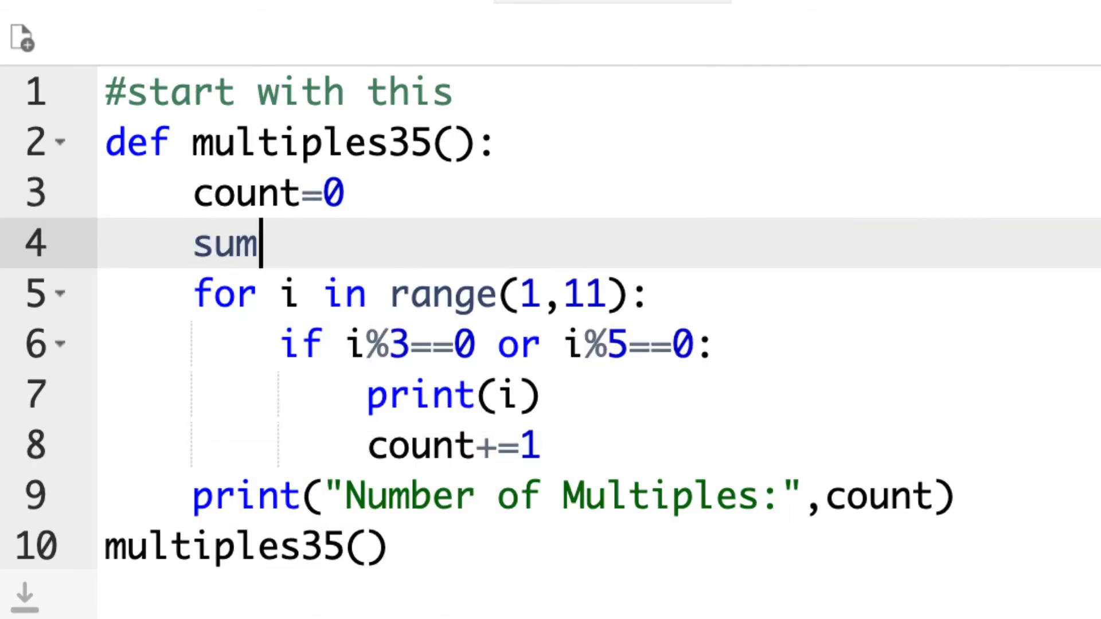
{"action": "type", "text": "_nums"}
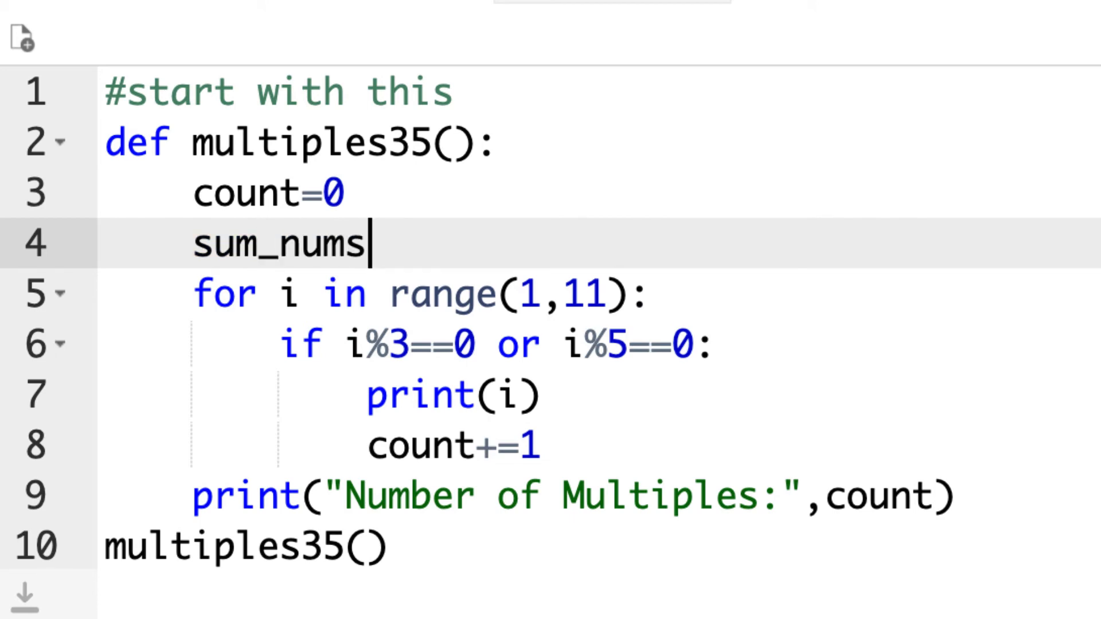
{"action": "type", "text": "=0"}
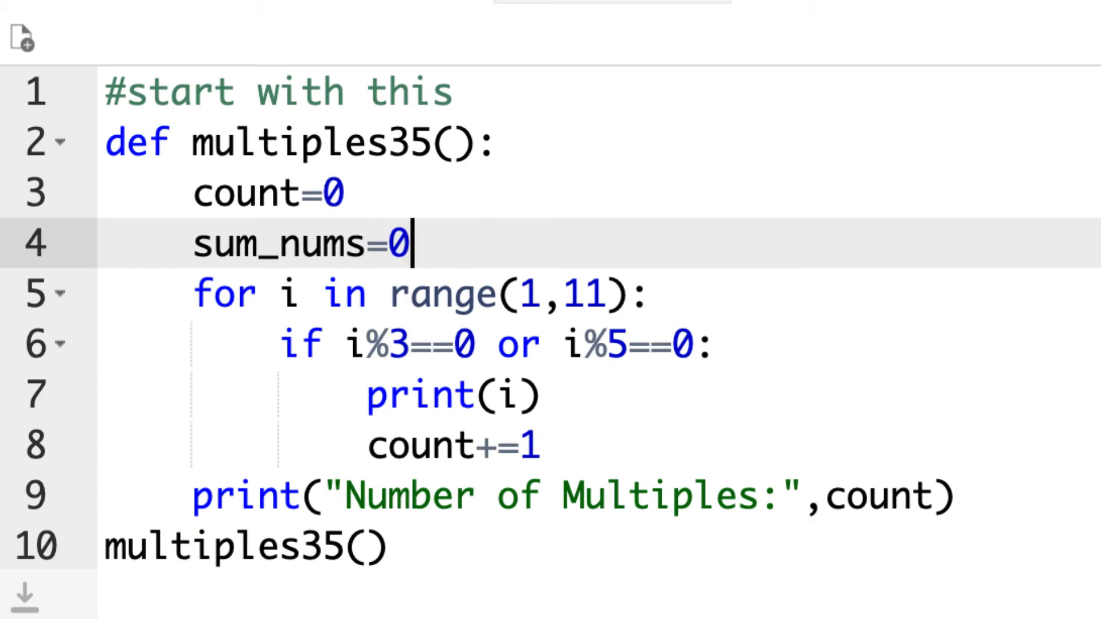
{"action": "mouse_move", "coordinate": [540, 445]}
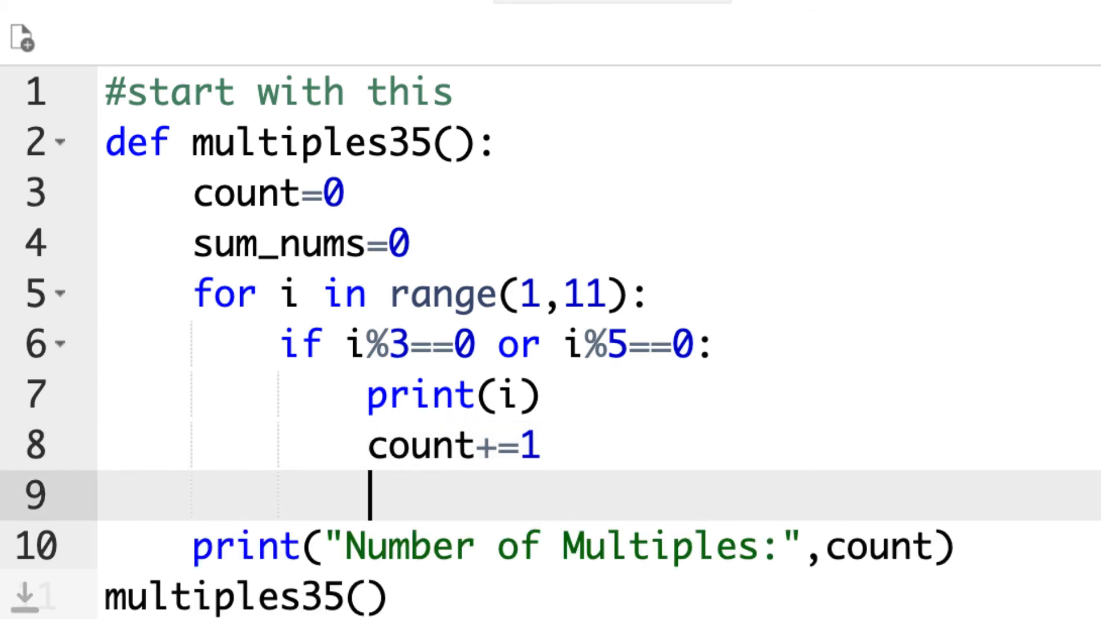
Write sum_nums=sum_nums + i in the loop, then shorten it to sum_nums+=i
{"action": "type", "text": "sum_nums"}
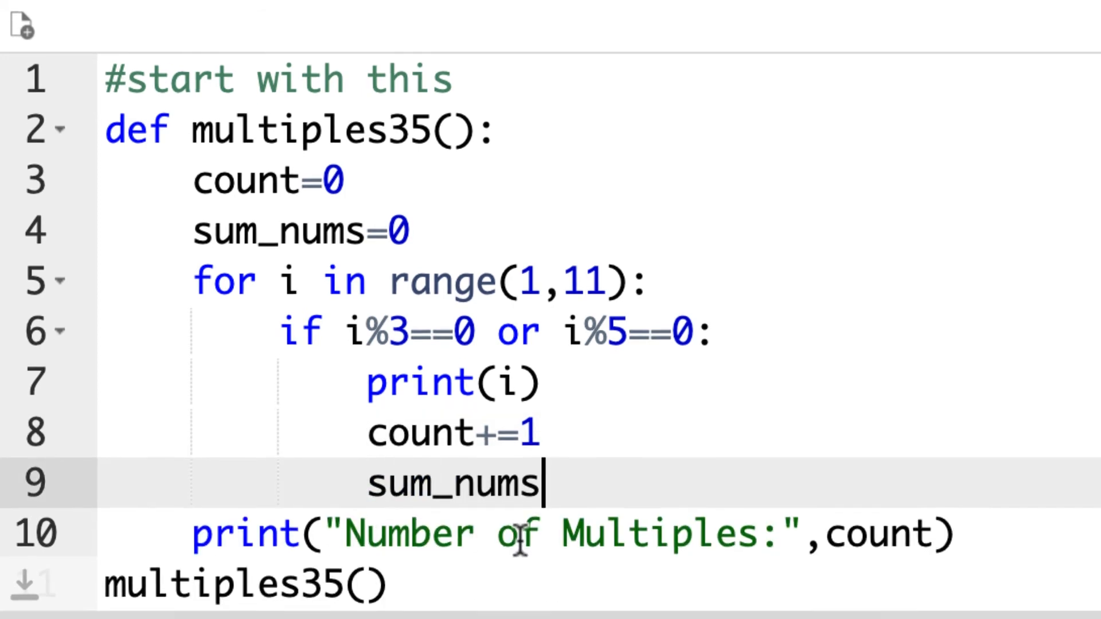
{"action": "type", "text": "+="}
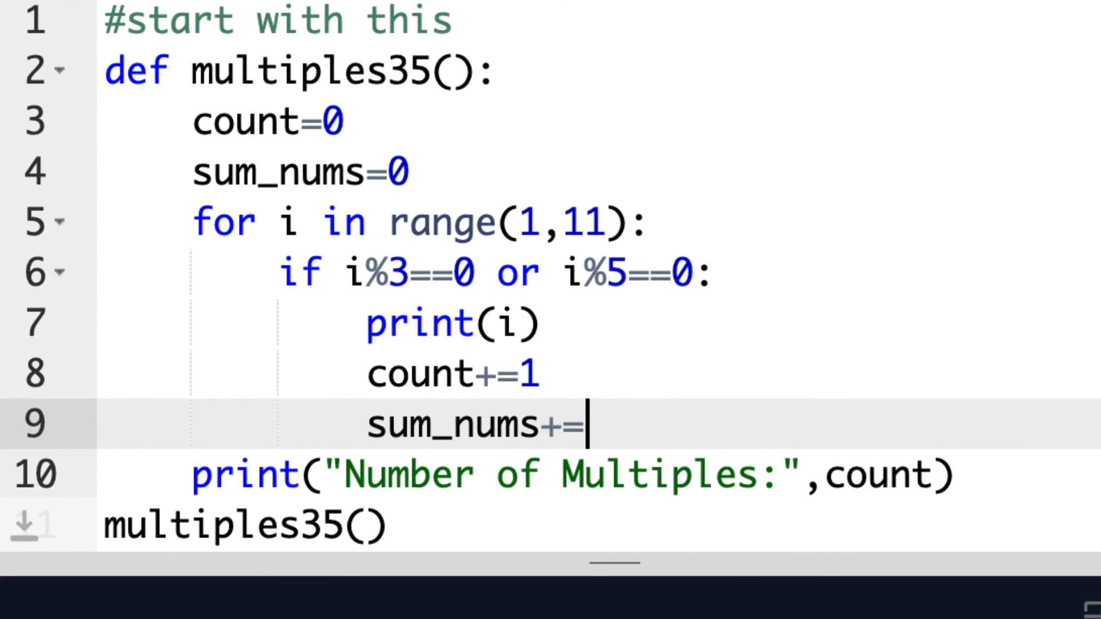
{"action": "key", "text": "Backspace"}
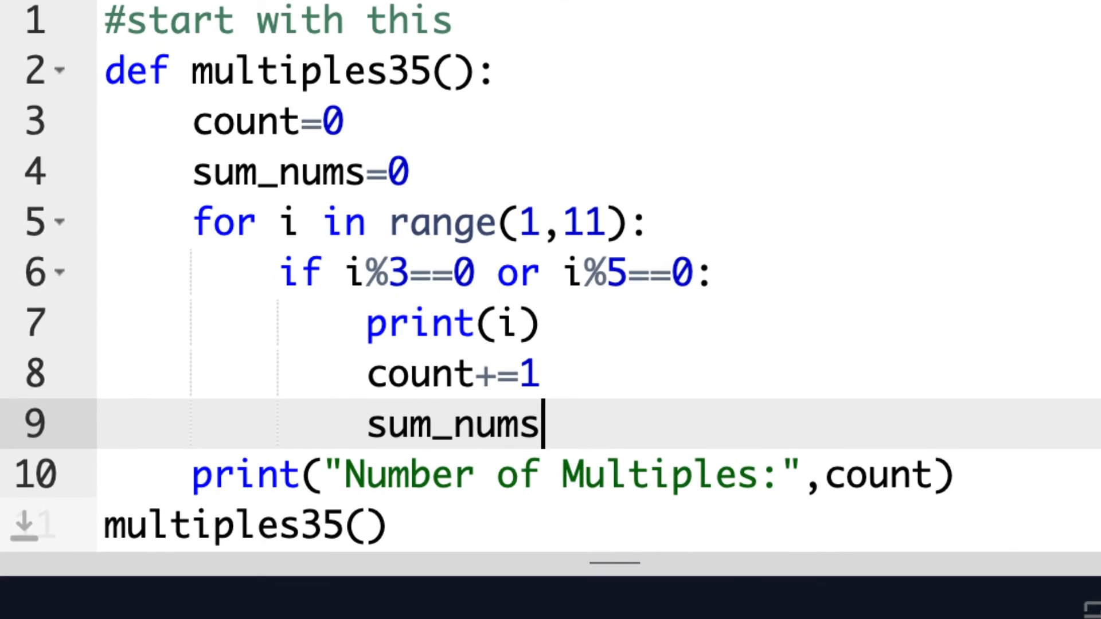
{"action": "type", "text": "="}
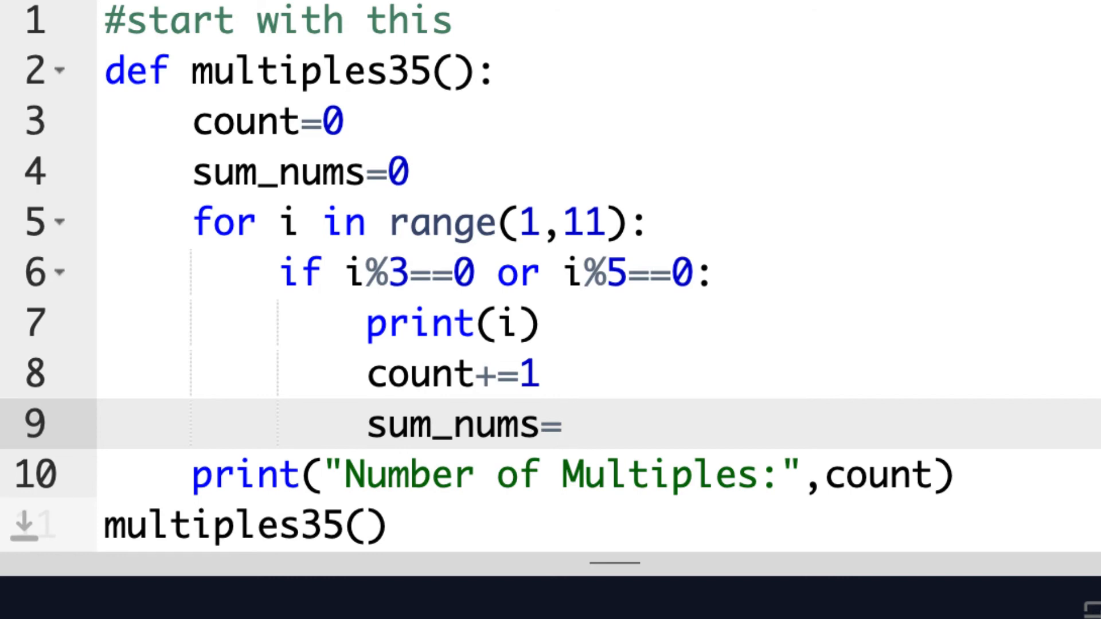
{"action": "type", "text": "sum_nums +"}
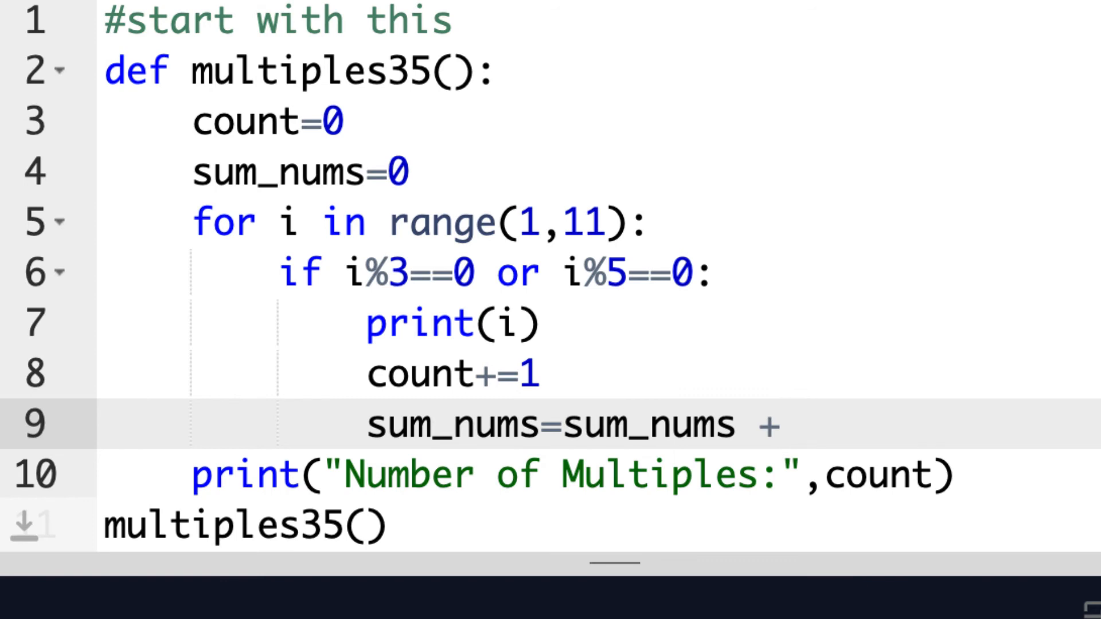
{"action": "type", "text": "i"}
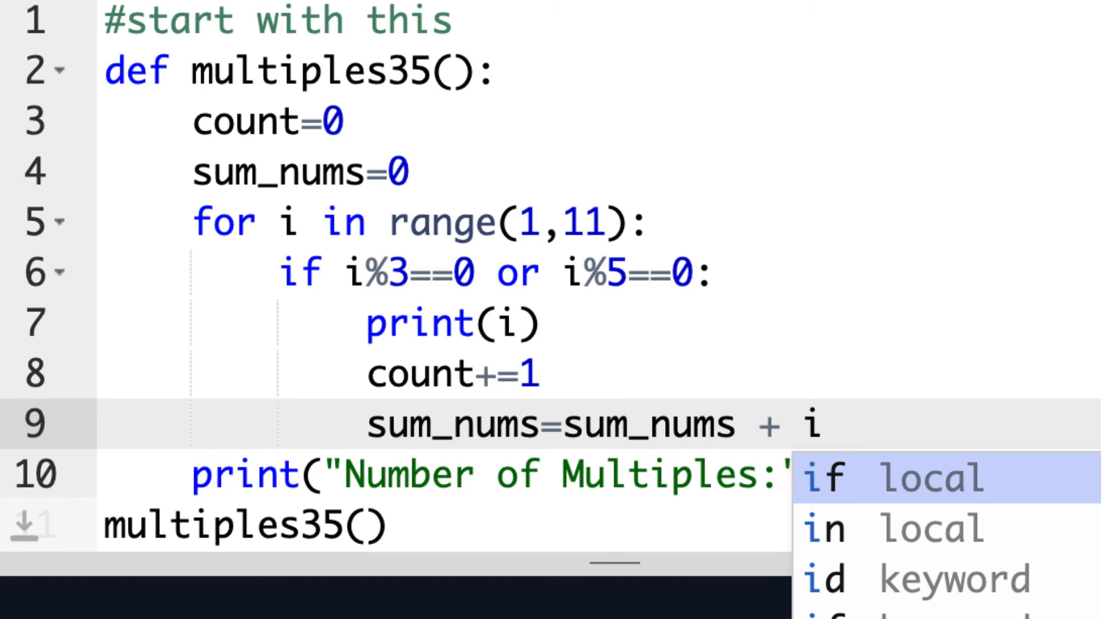
{"action": "mouse_move", "coordinate": [817, 427]}
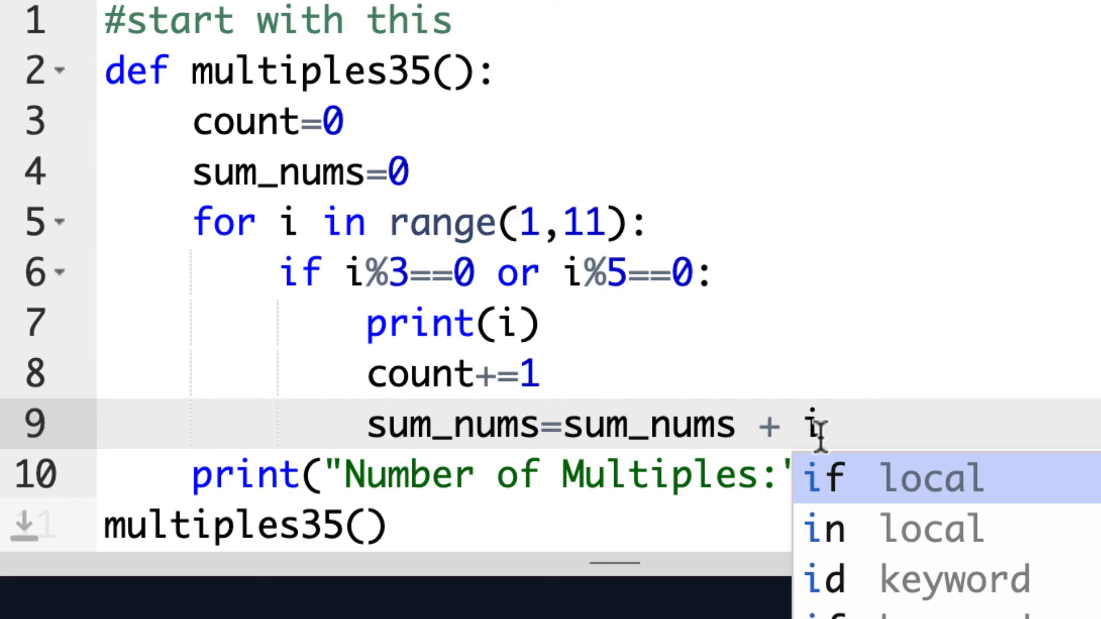
{"action": "mouse_move", "coordinate": [688, 450]}
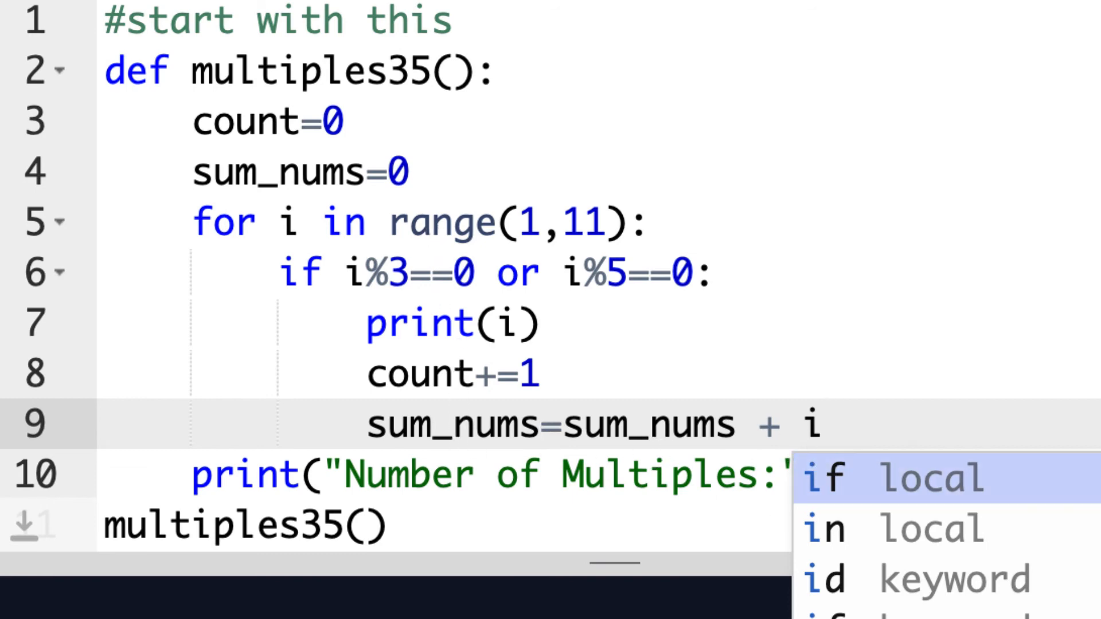
{"action": "mouse_move", "coordinate": [890, 333]}
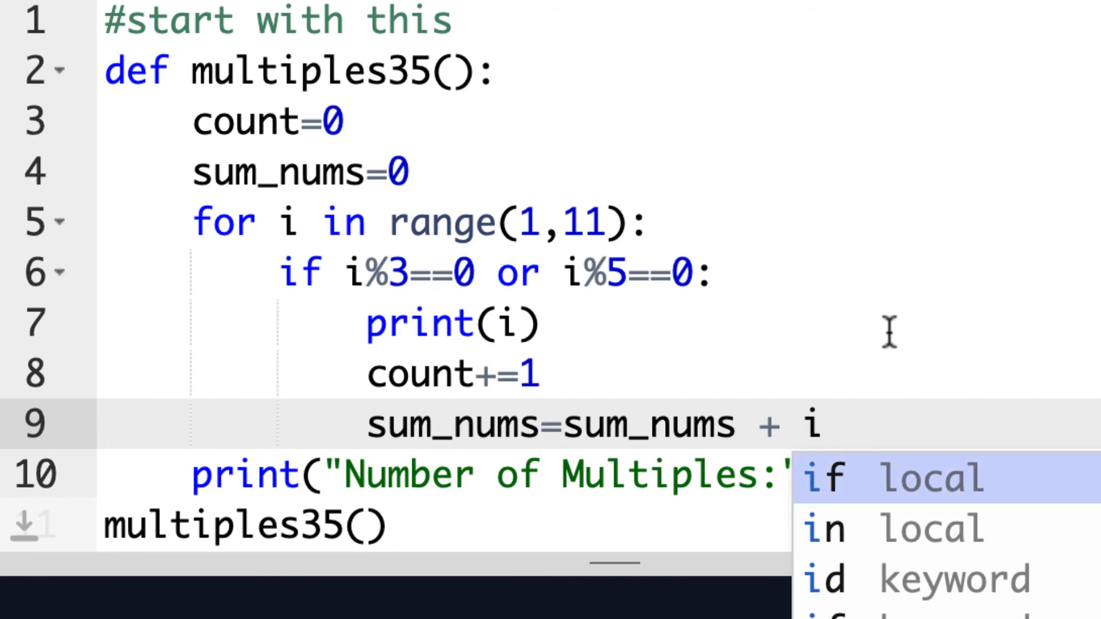
{"action": "mouse_move", "coordinate": [854, 393]}
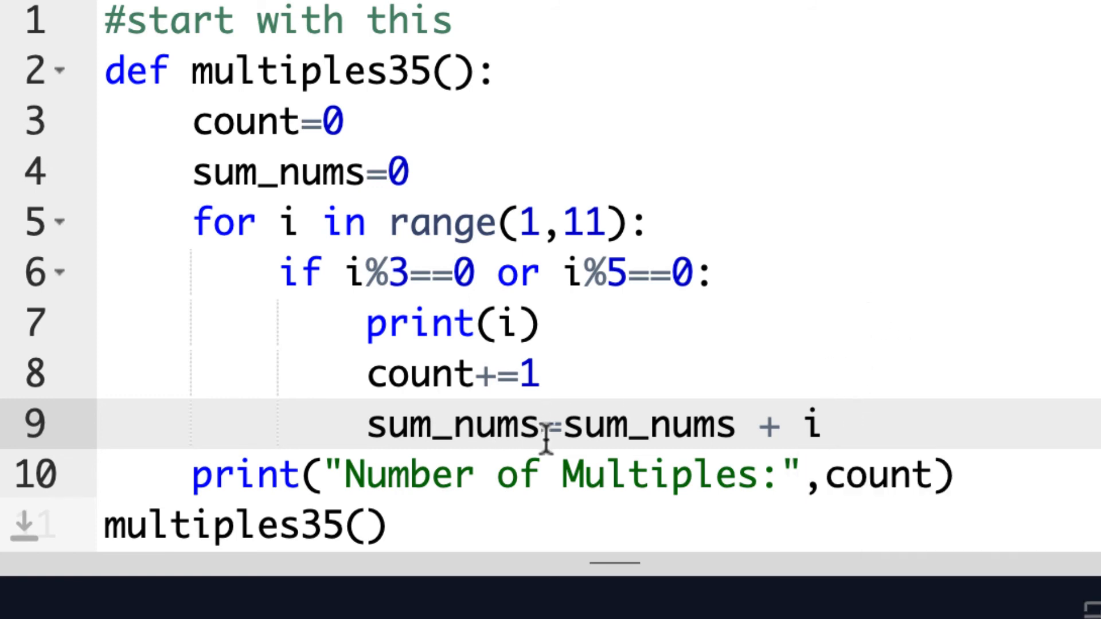
{"action": "mouse_move", "coordinate": [712, 421]}
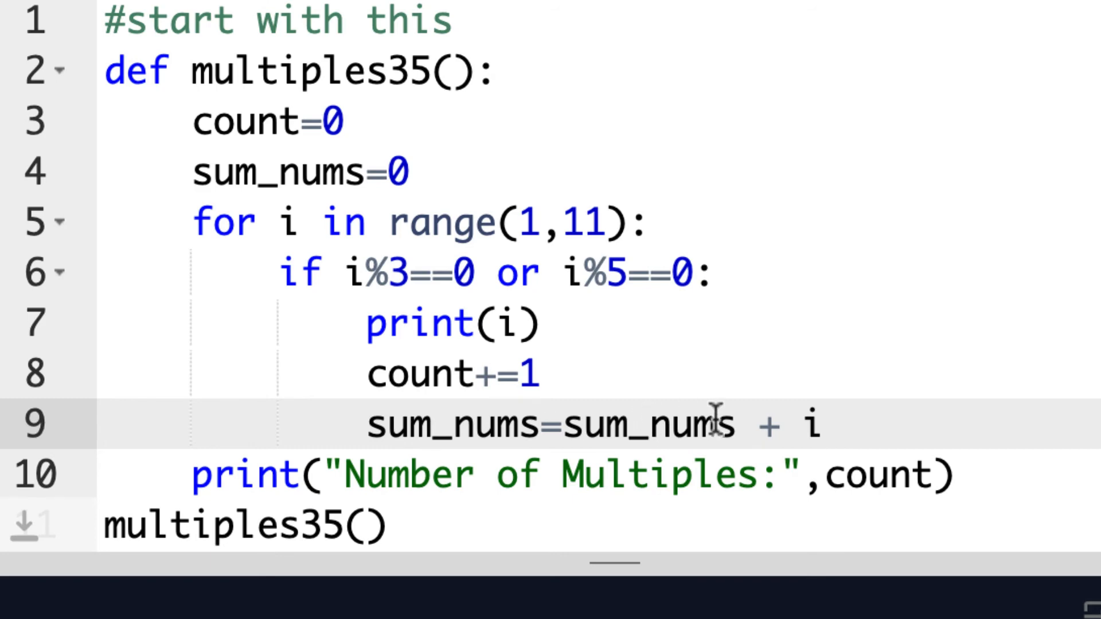
{"action": "left_click_drag", "start_coordinate": [540, 427], "coordinate": [783, 426]}
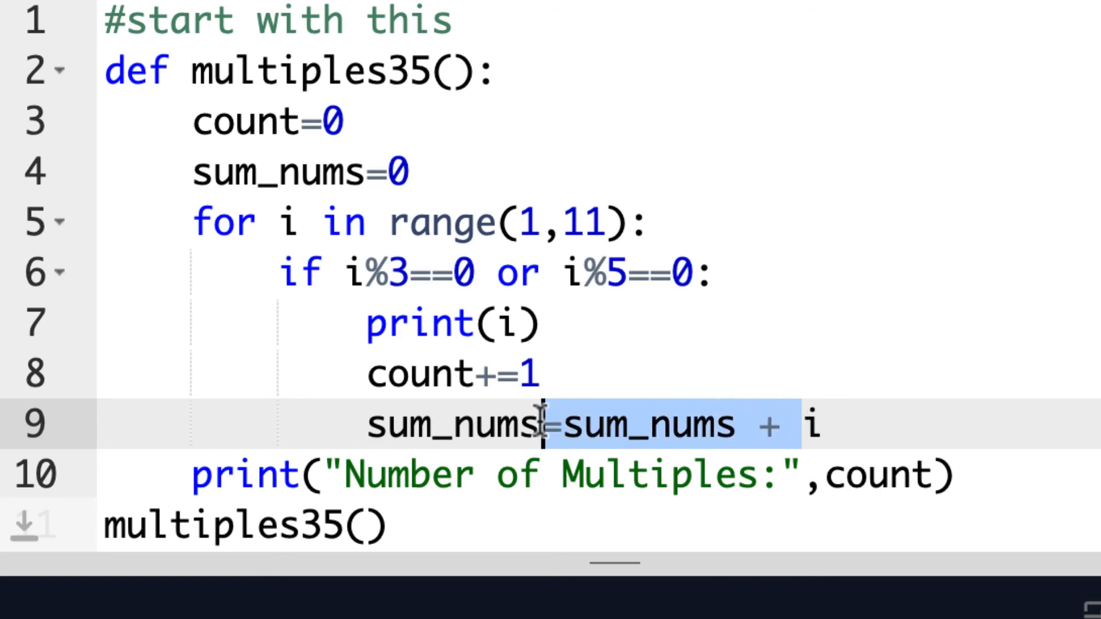
{"action": "type", "text": "+=i"}
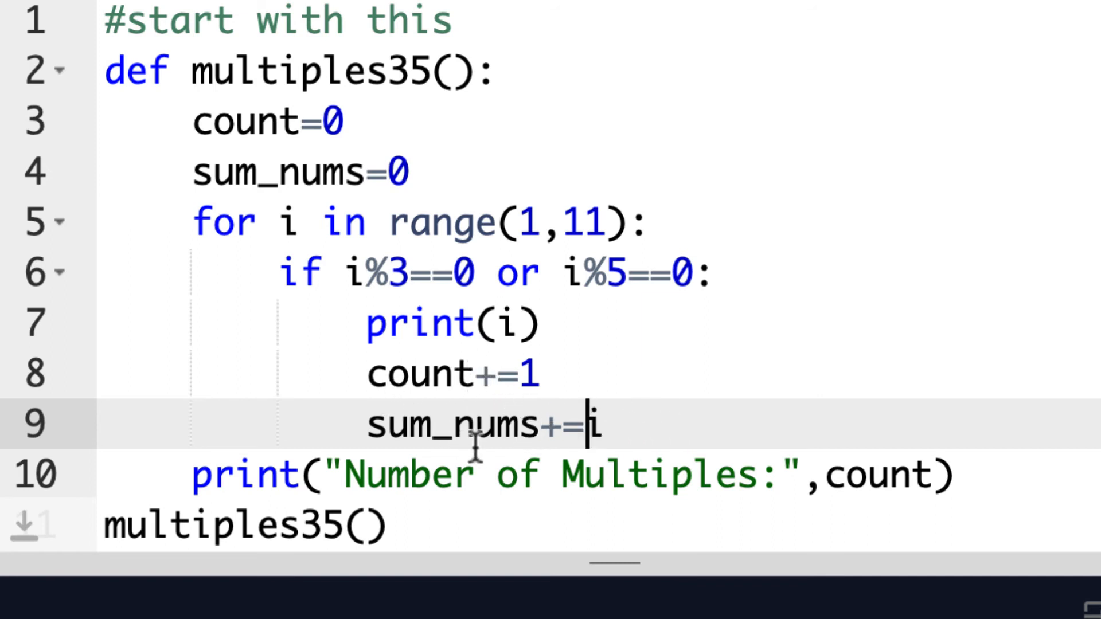
{"action": "mouse_move", "coordinate": [354, 274]}
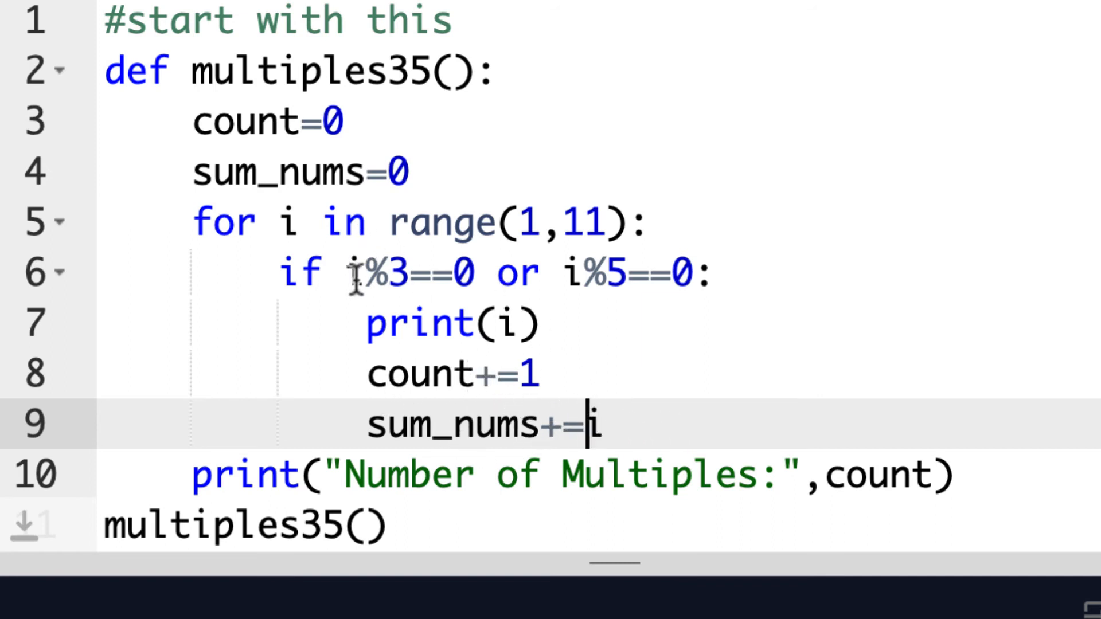
{"action": "mouse_move", "coordinate": [767, 312]}
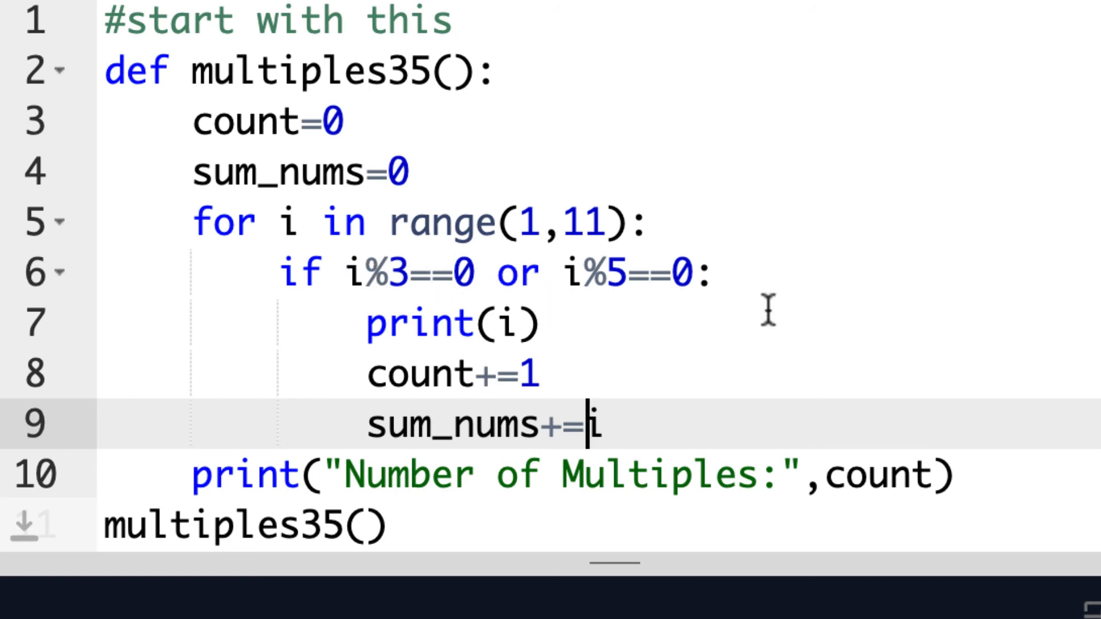
Add a "Sum of Multiples:" line printing sum_nums and run, showing 5 multiples summing to 33
{"action": "scroll", "scroll_direction": "down", "scroll_amount": 3}
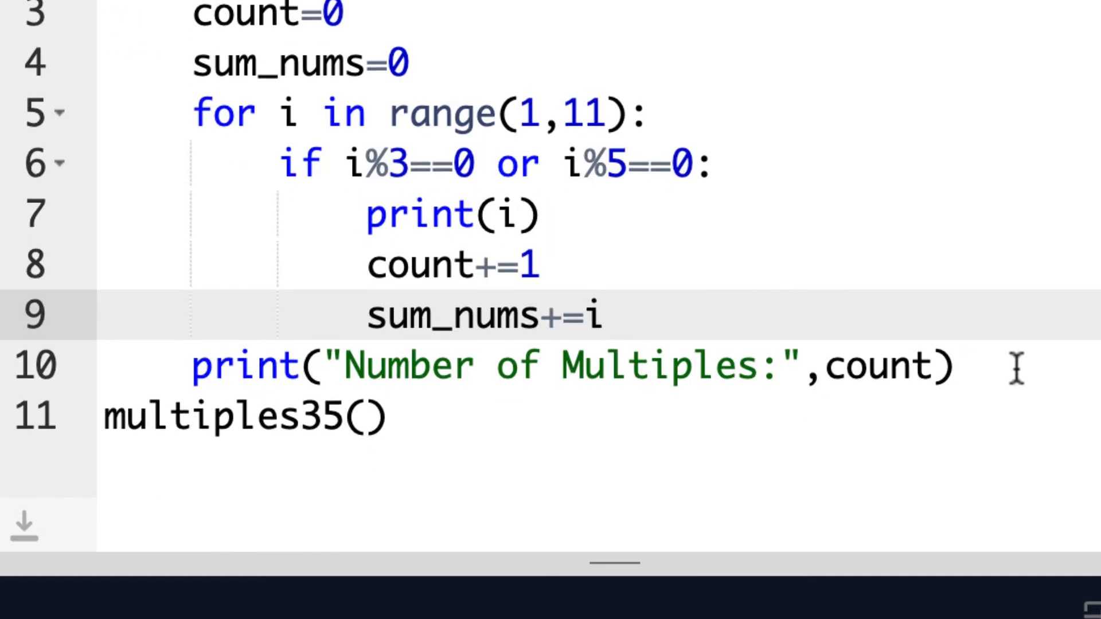
{"action": "triple_click", "coordinate": [562, 364]}
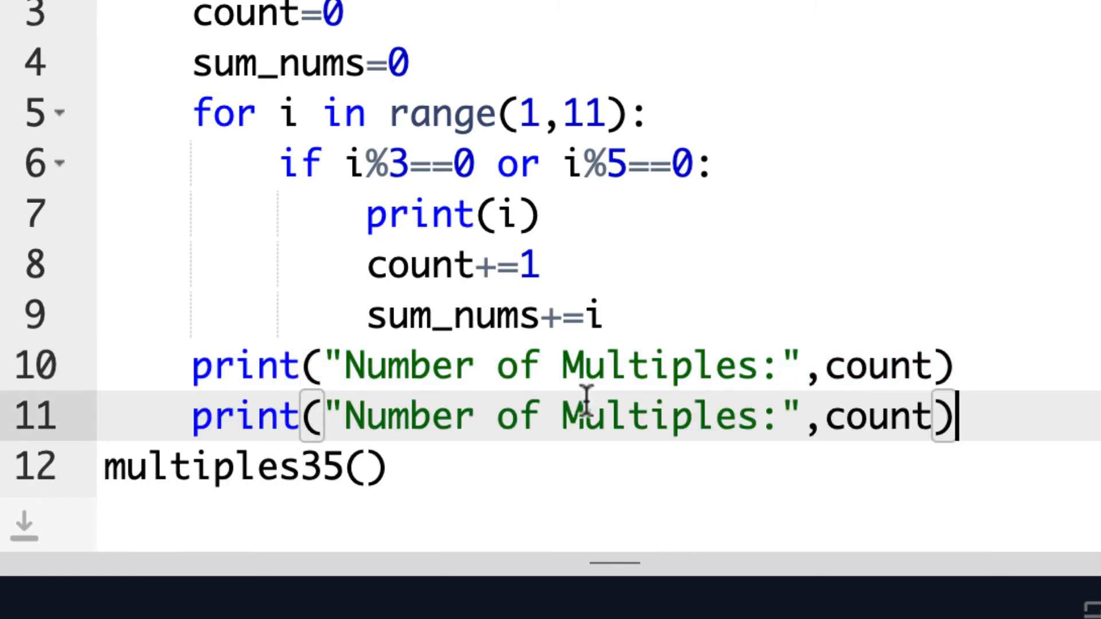
{"action": "type", "text": "Sum"}
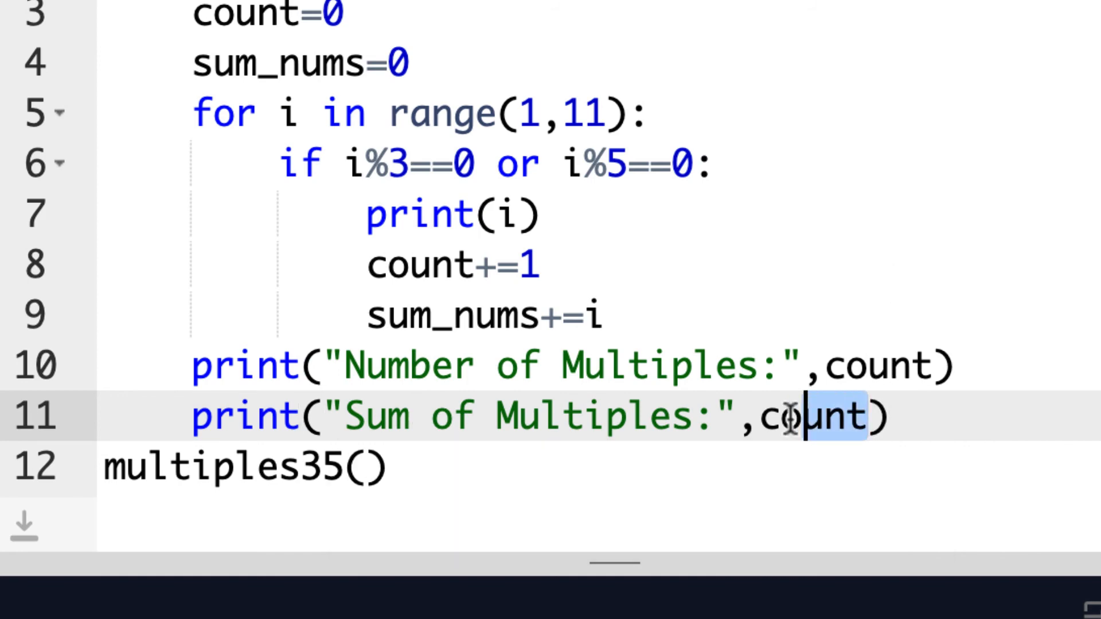
{"action": "type", "text": "sum_nums"}
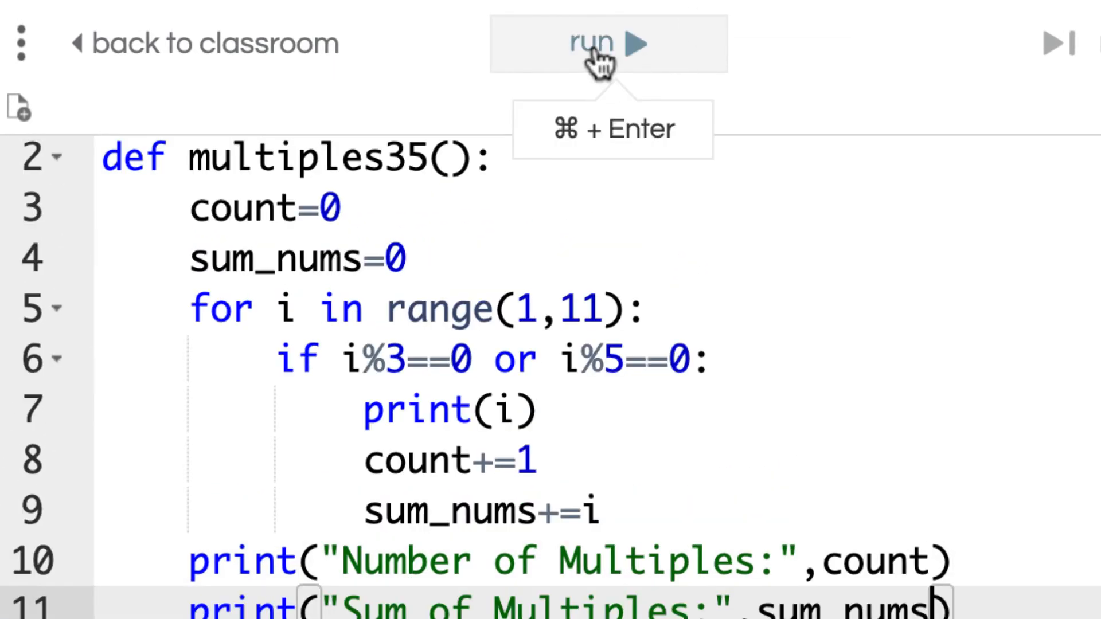
{"action": "left_click", "coordinate": [590, 43]}
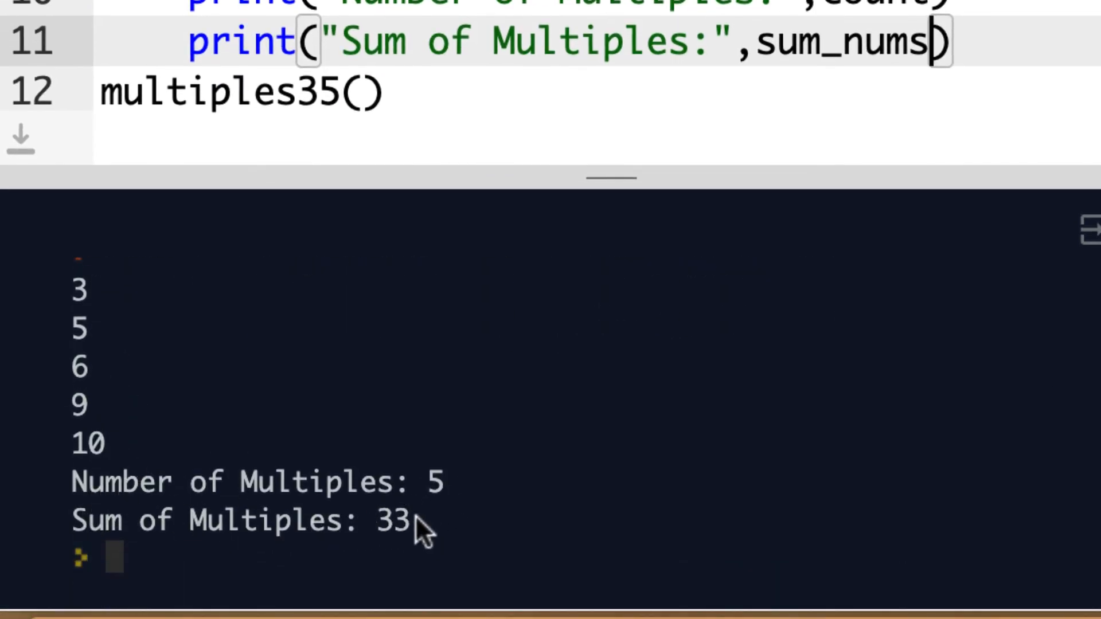
{"action": "mouse_move", "coordinate": [711, 455]}
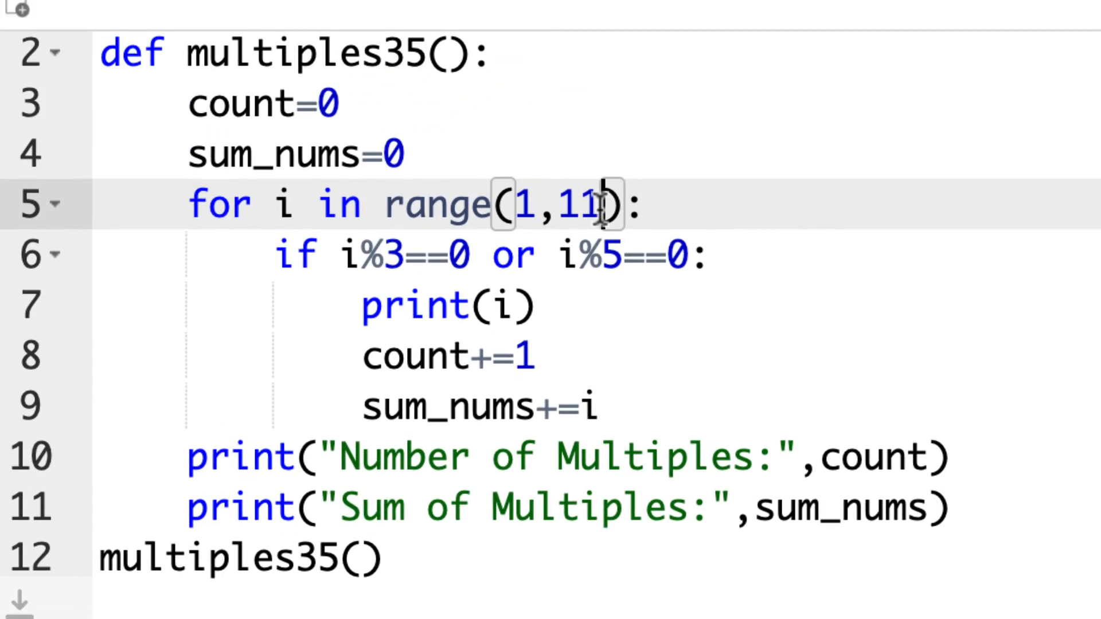
Change the loop to range(1,501) and run, giving 233 multiples summing to 58418
{"action": "key", "text": "Backspace"}
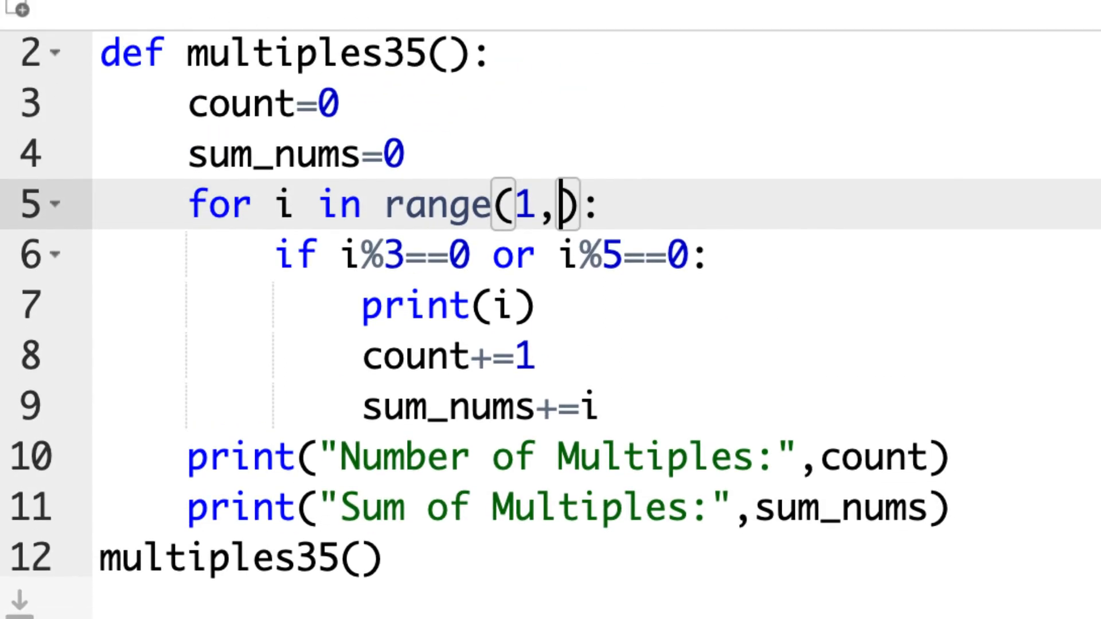
{"action": "type", "text": "501"}
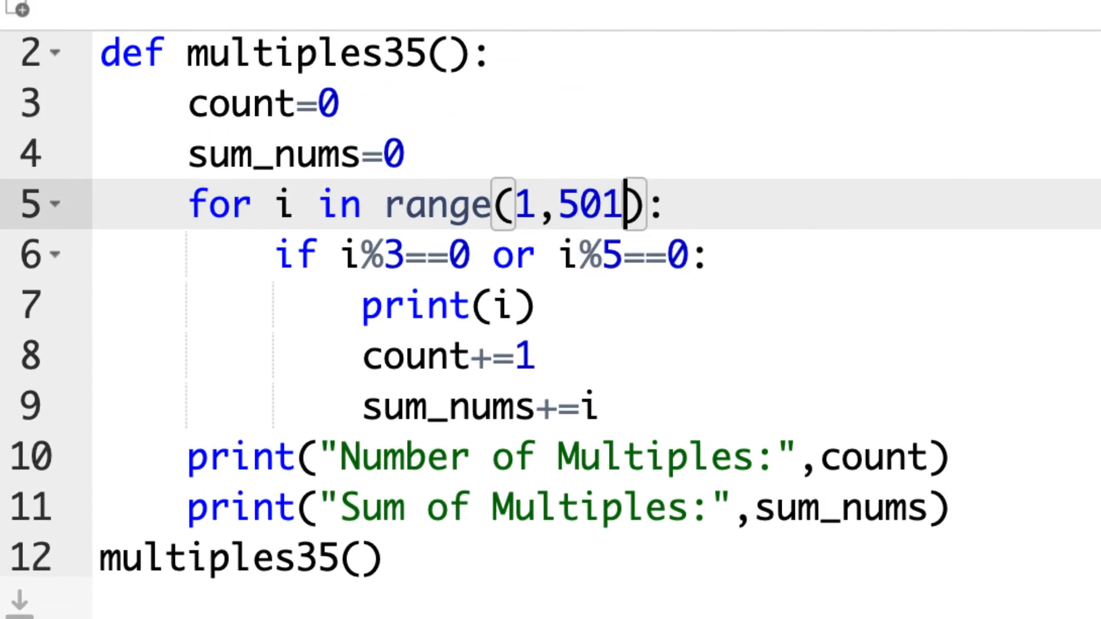
{"action": "mouse_move", "coordinate": [814, 235]}
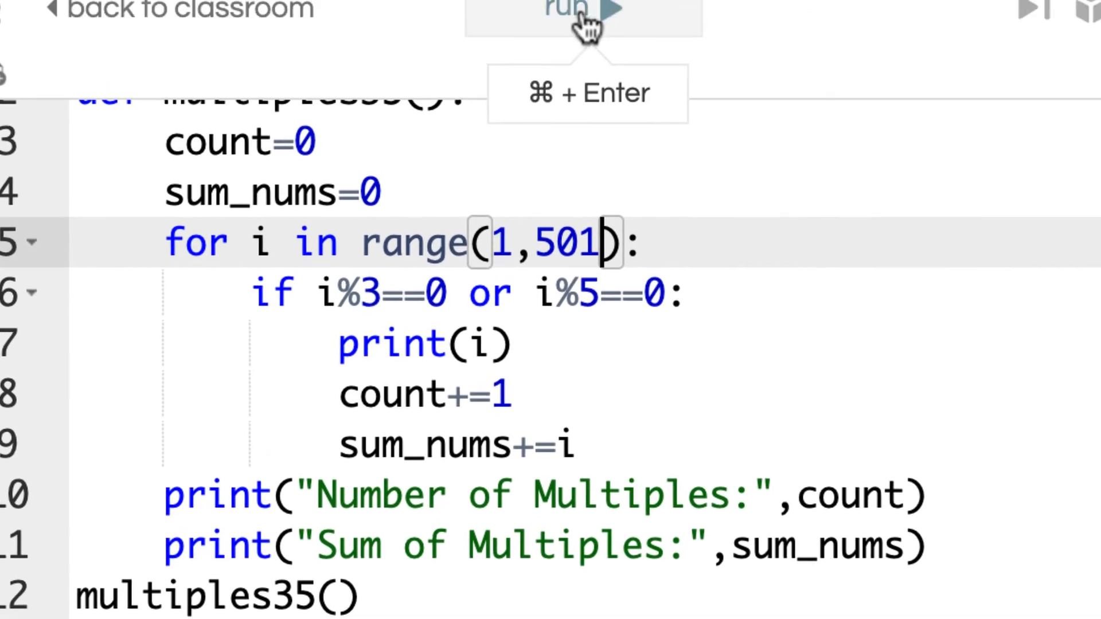
{"action": "left_click", "coordinate": [568, 13]}
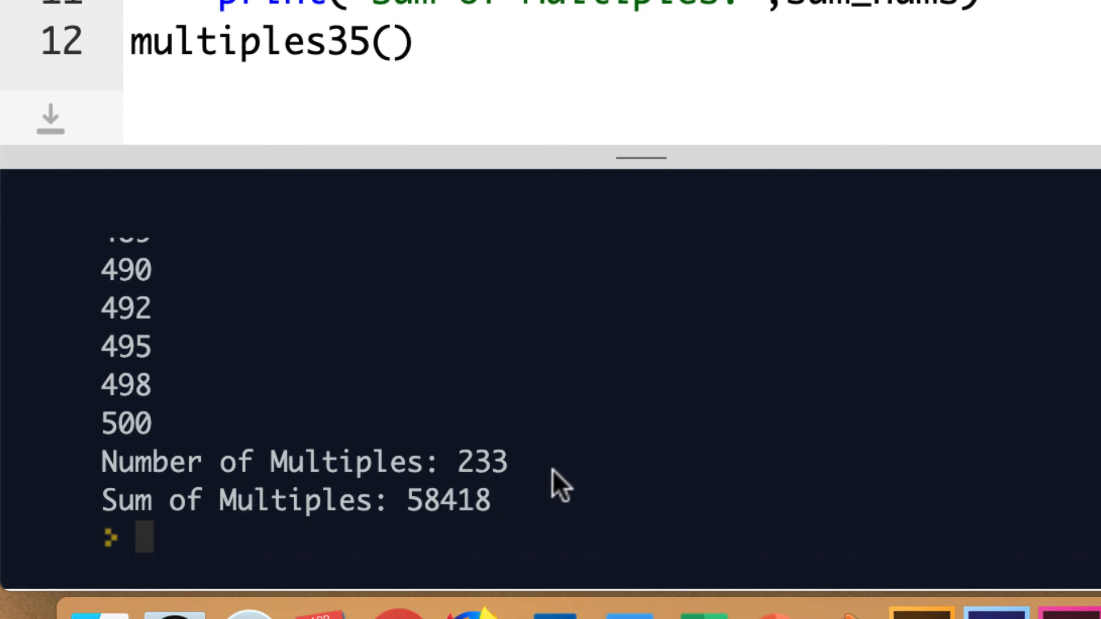
{"action": "mouse_move", "coordinate": [298, 520]}
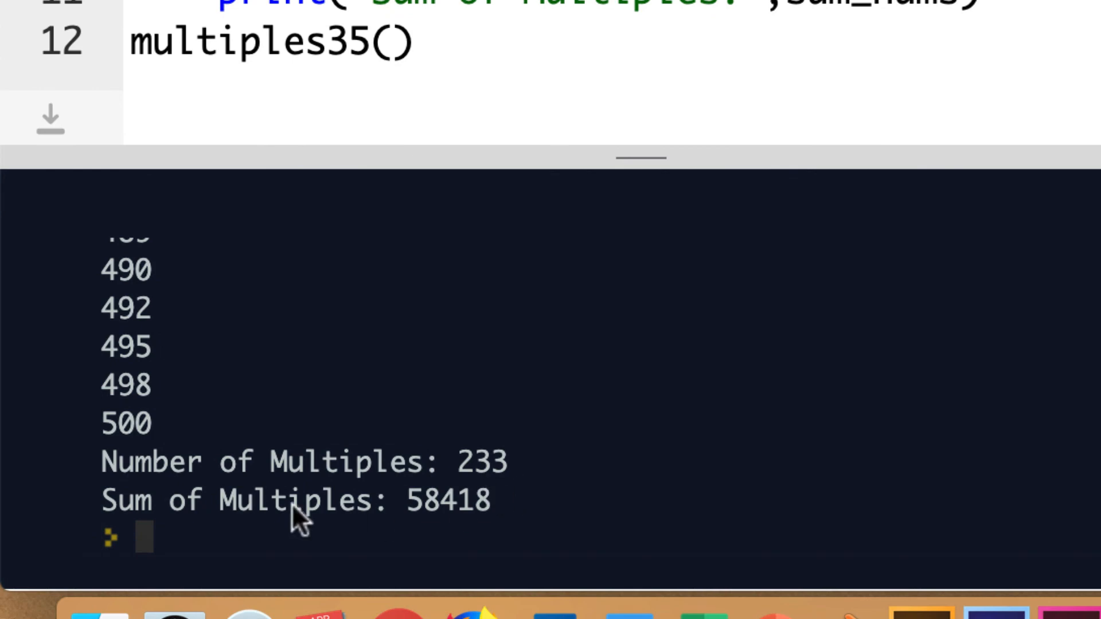
{"action": "mouse_move", "coordinate": [618, 509]}
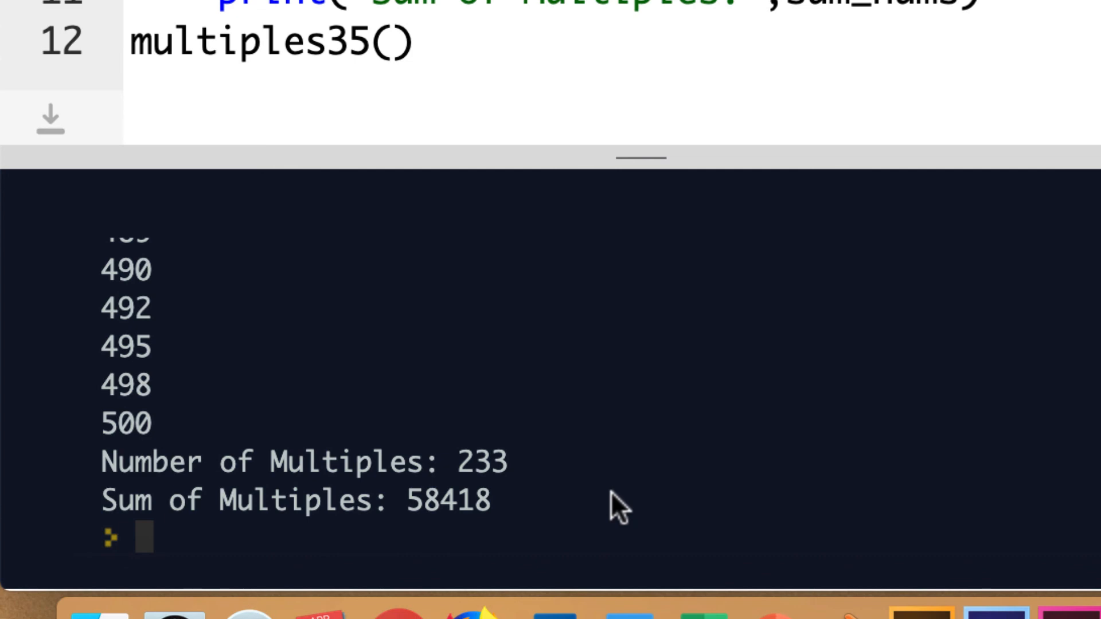
{"action": "mouse_move", "coordinate": [768, 396]}
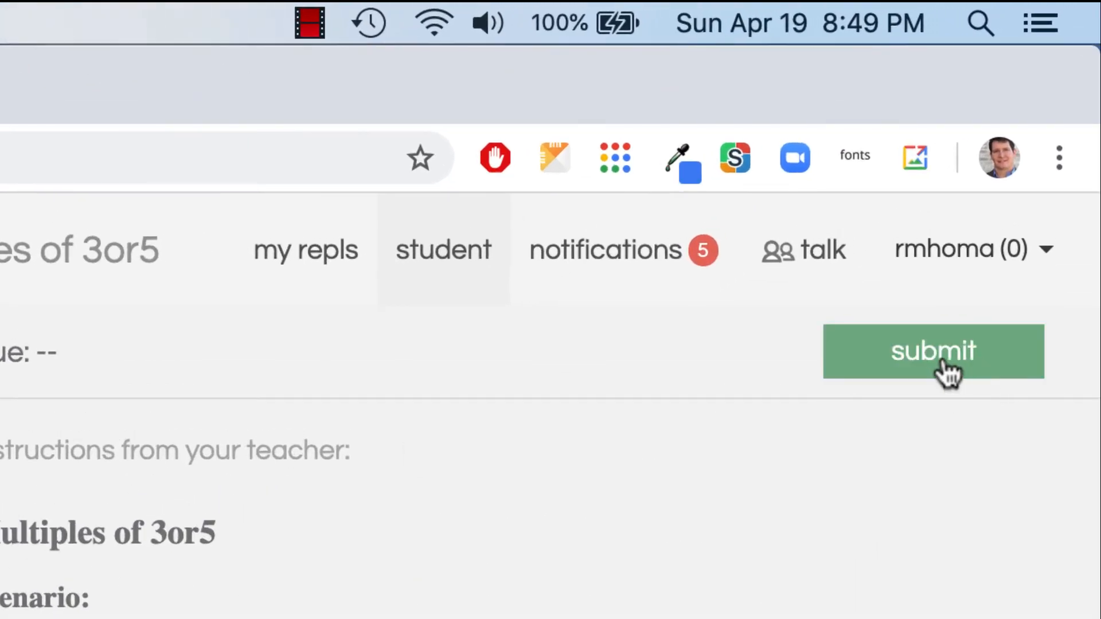
Submit assignment 21c so the classroom list marks it Submitted
{"action": "left_click", "coordinate": [932, 351]}
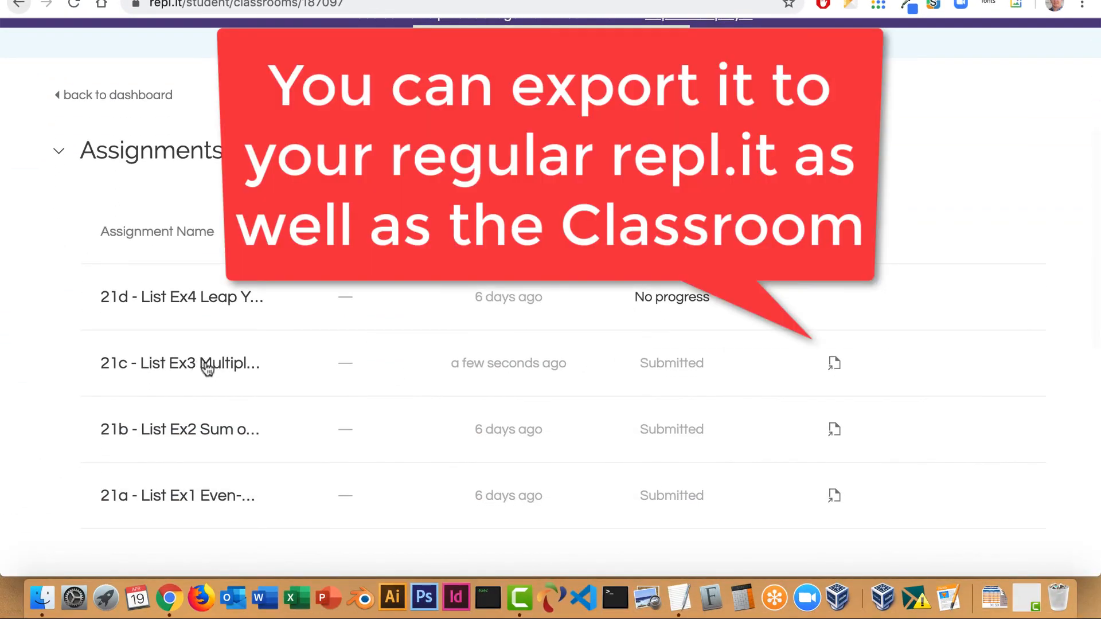
{"action": "mouse_move", "coordinate": [354, 286]}
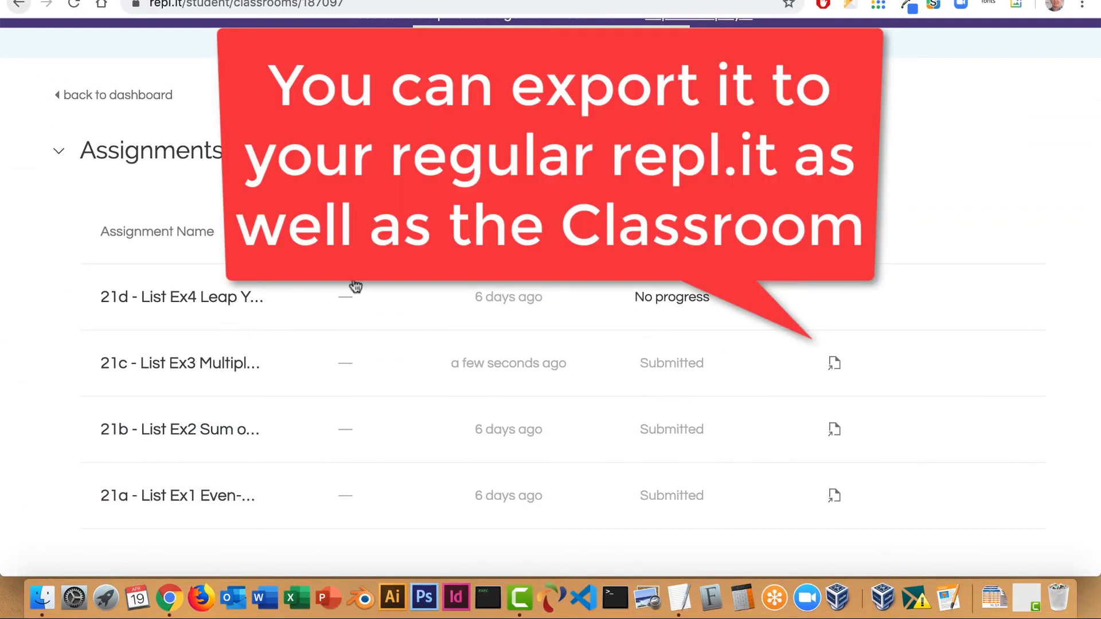